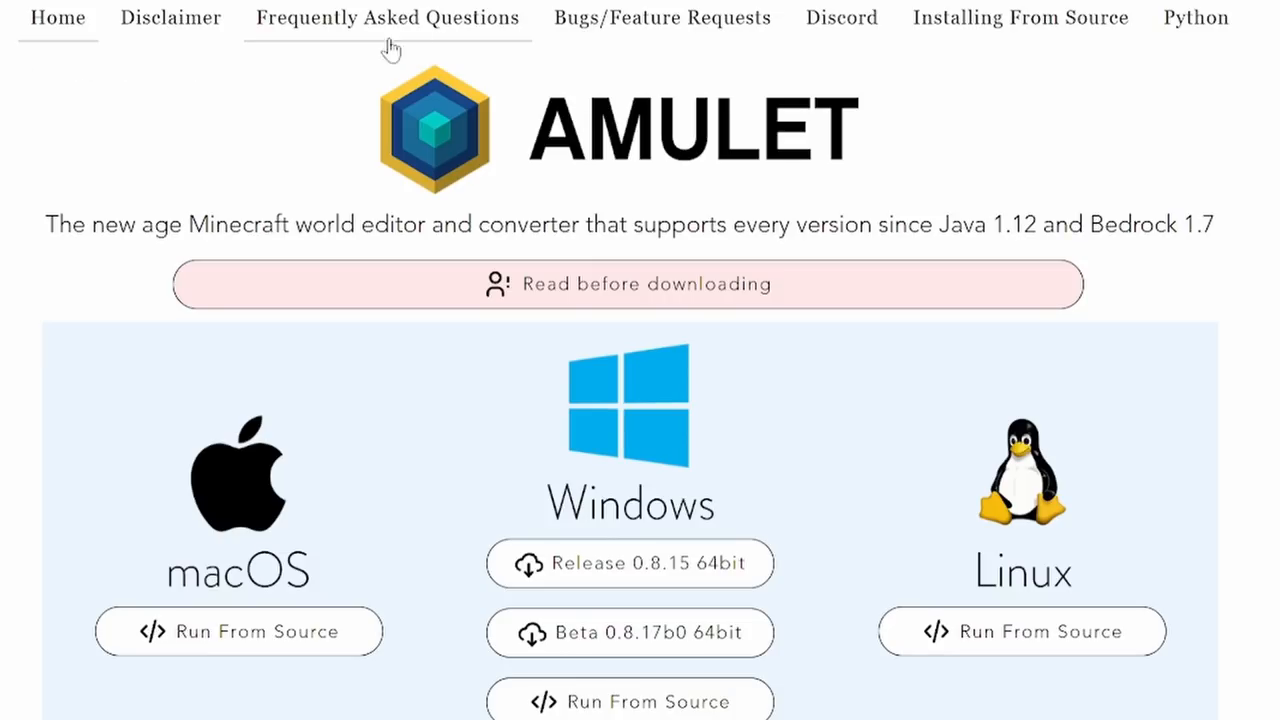
mouse_move(248, 35)
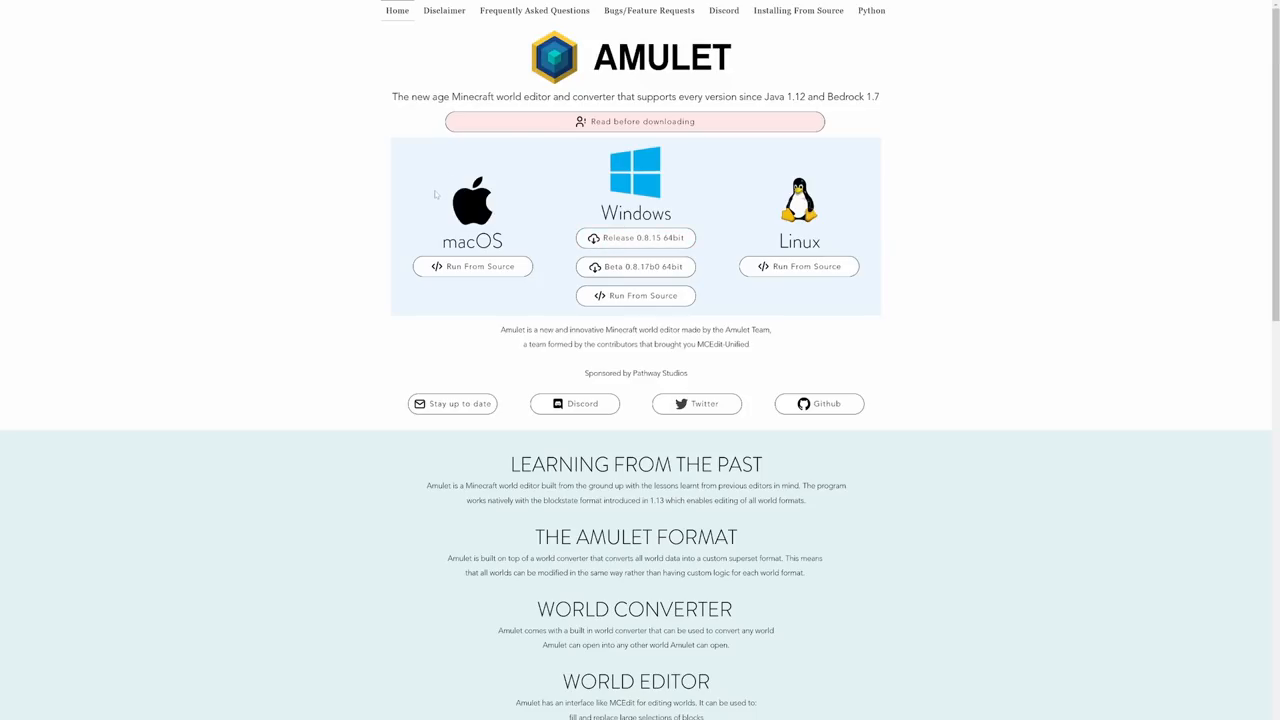
Visit the Amulet Editor Twitter profile, then move on to the content creator's profile
click(696, 404)
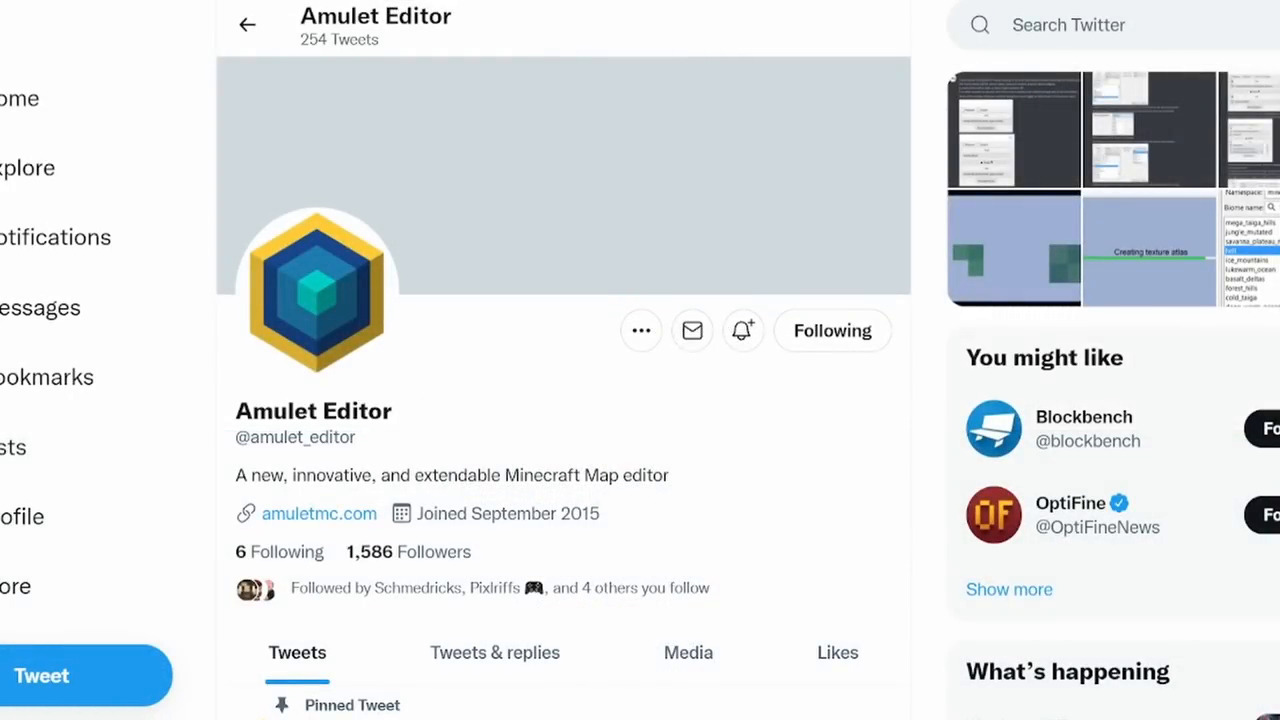
double_click(294, 437)
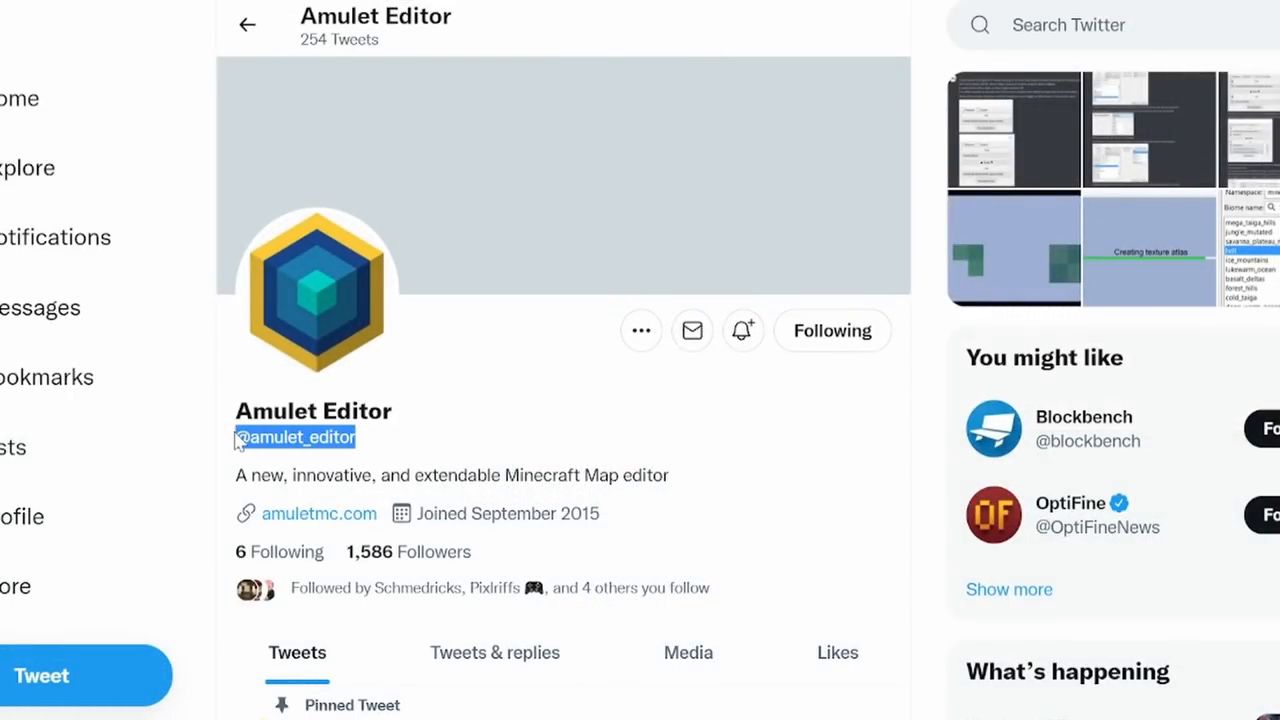
mouse_move(485, 600)
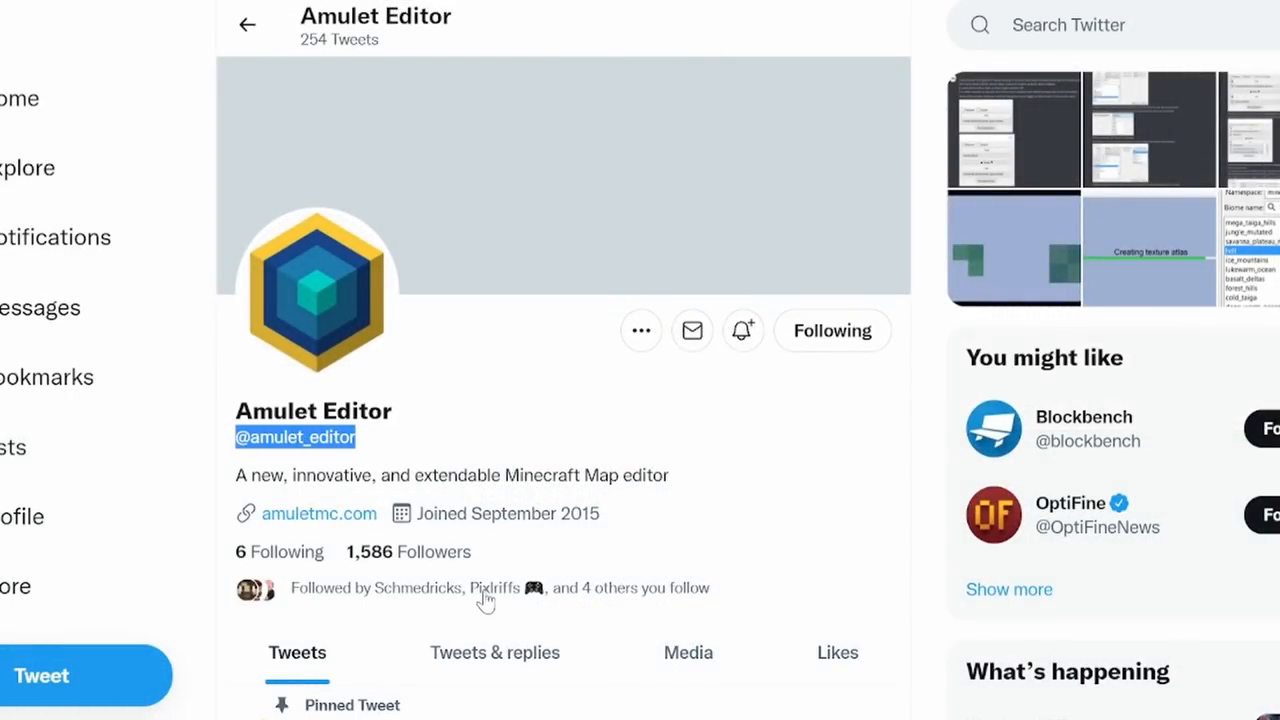
scroll(down, 3)
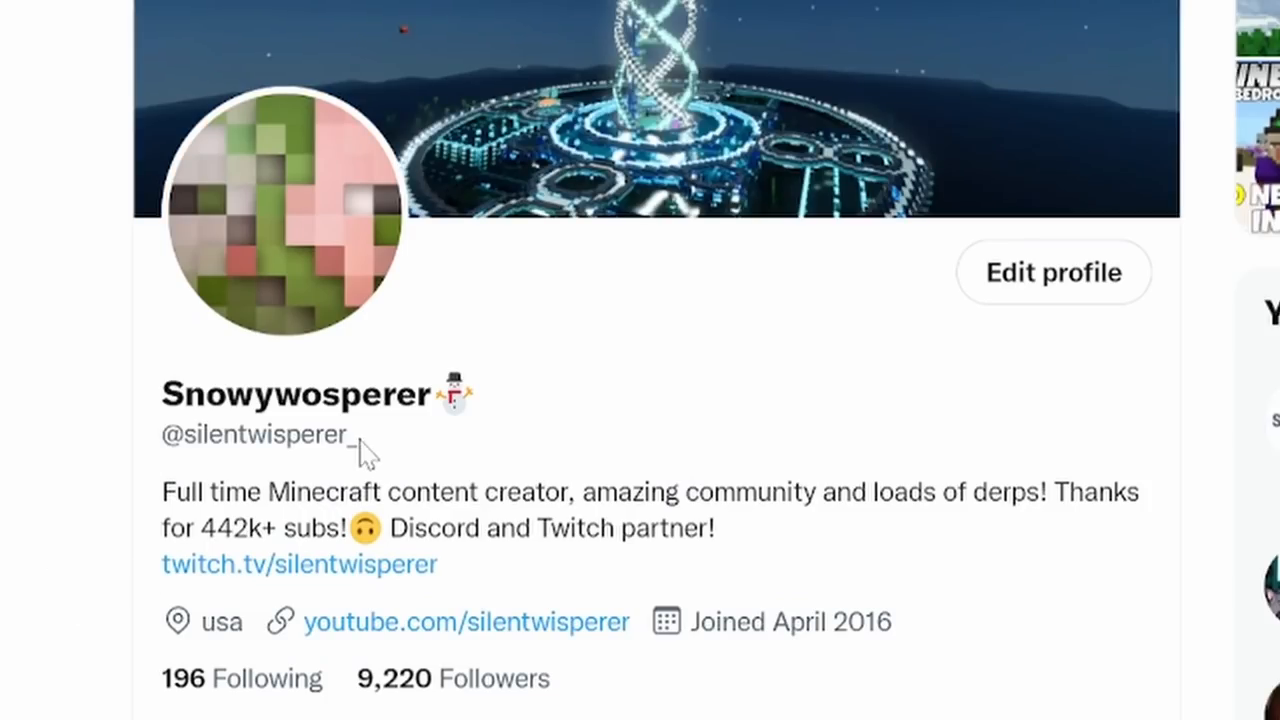
double_click(258, 434)
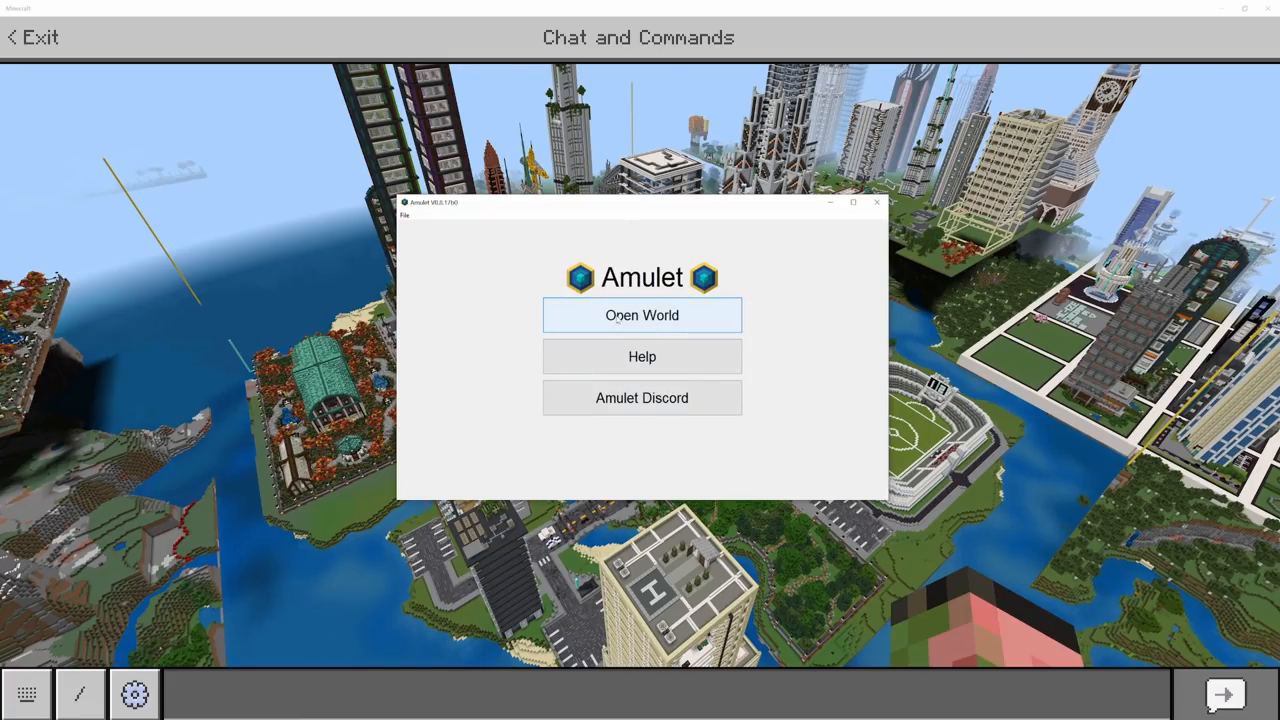
List the available Bedrock worlds in the Open World picker, returning to it after closing Minecraft
click(642, 315)
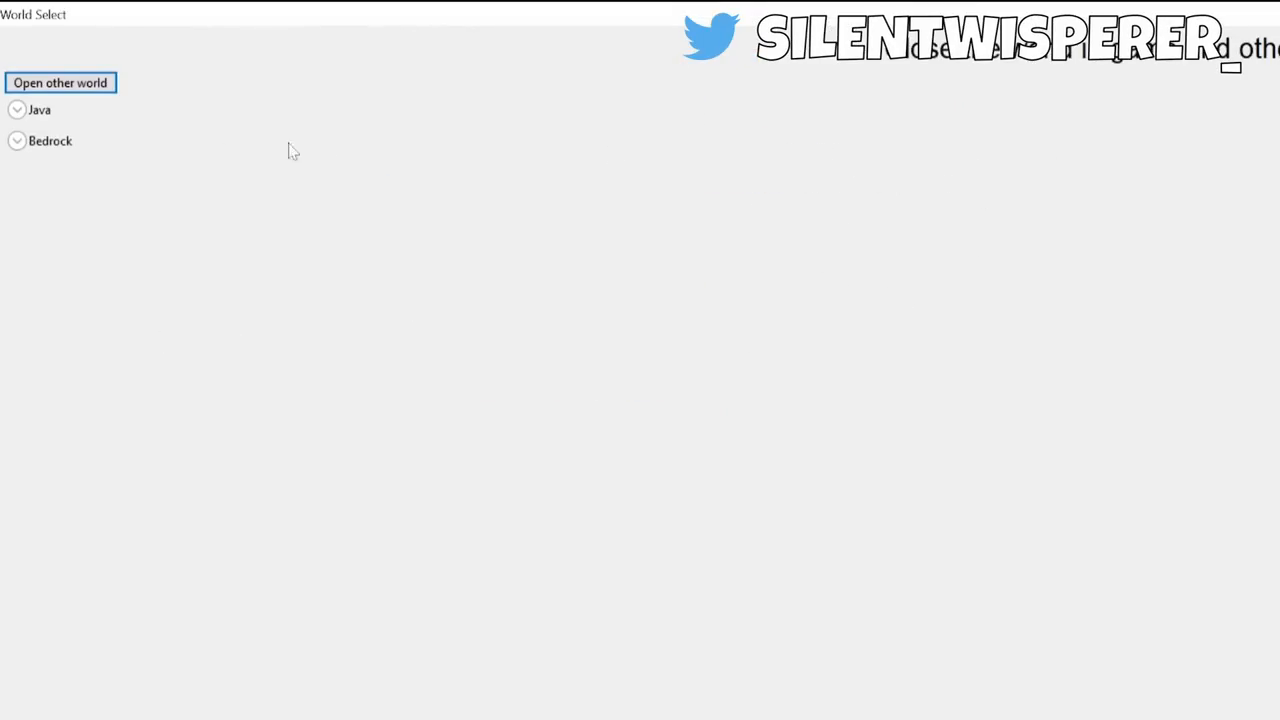
click(17, 110)
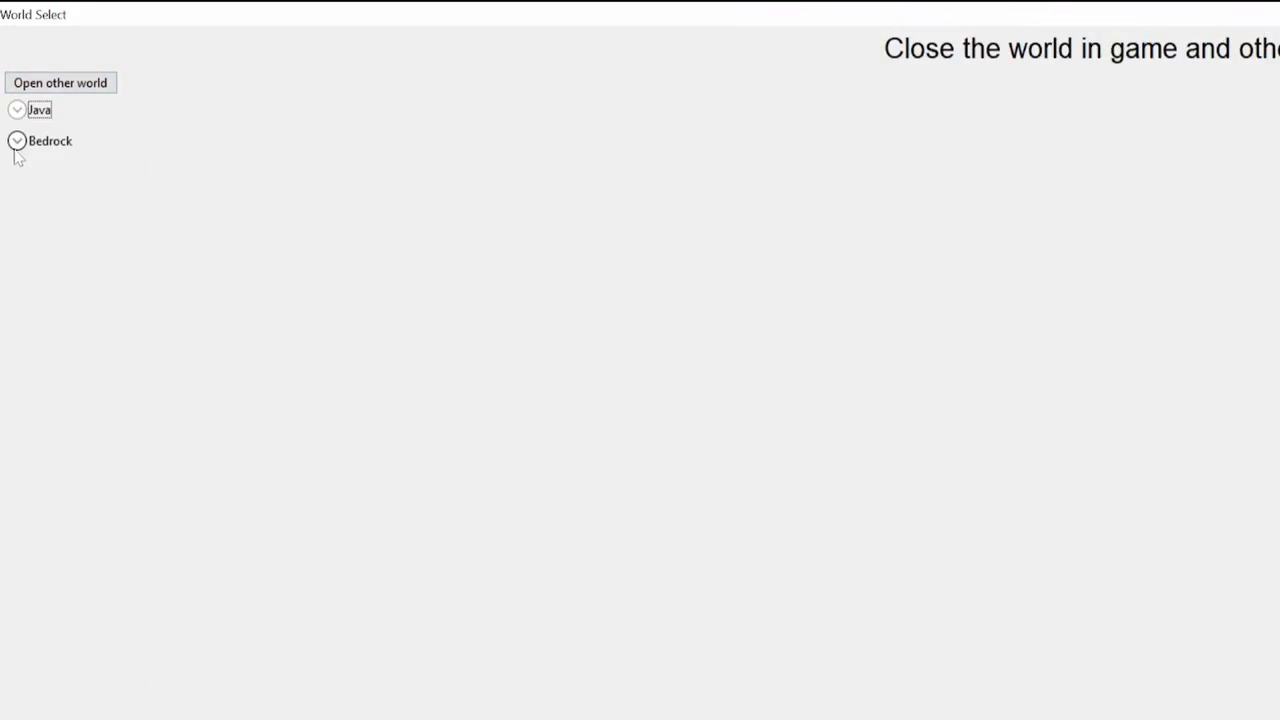
click(17, 140)
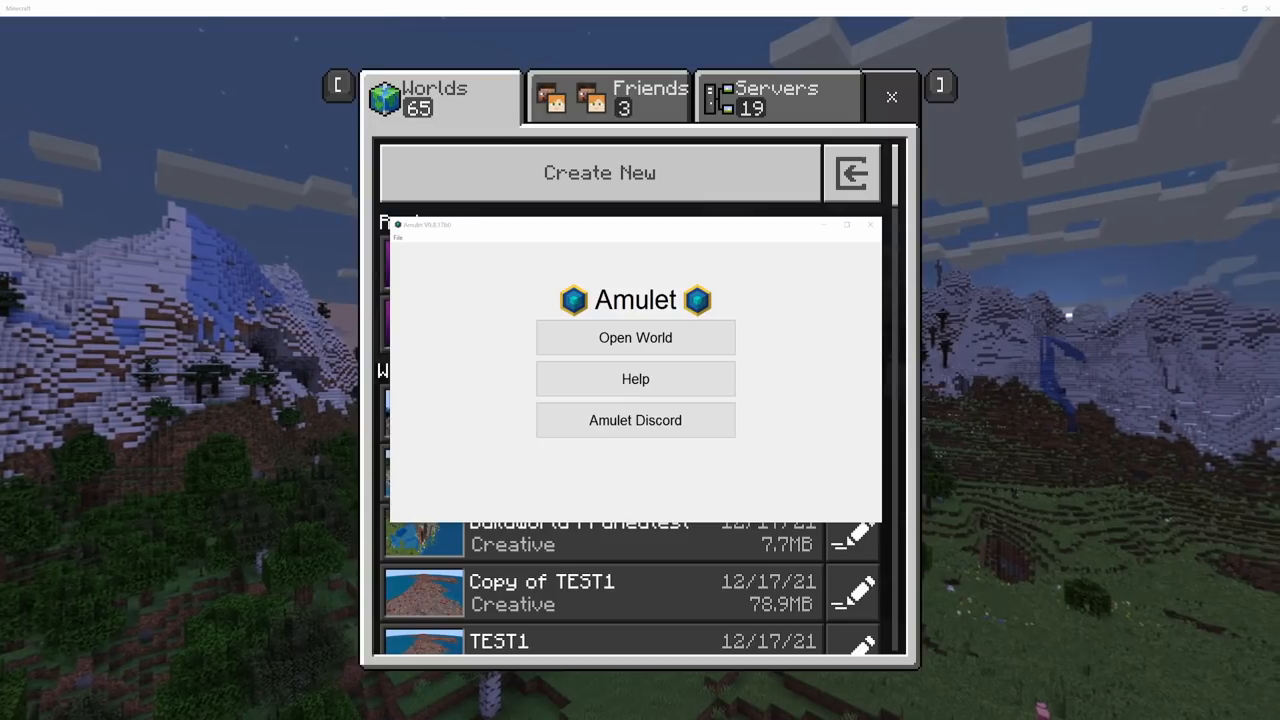
click(635, 337)
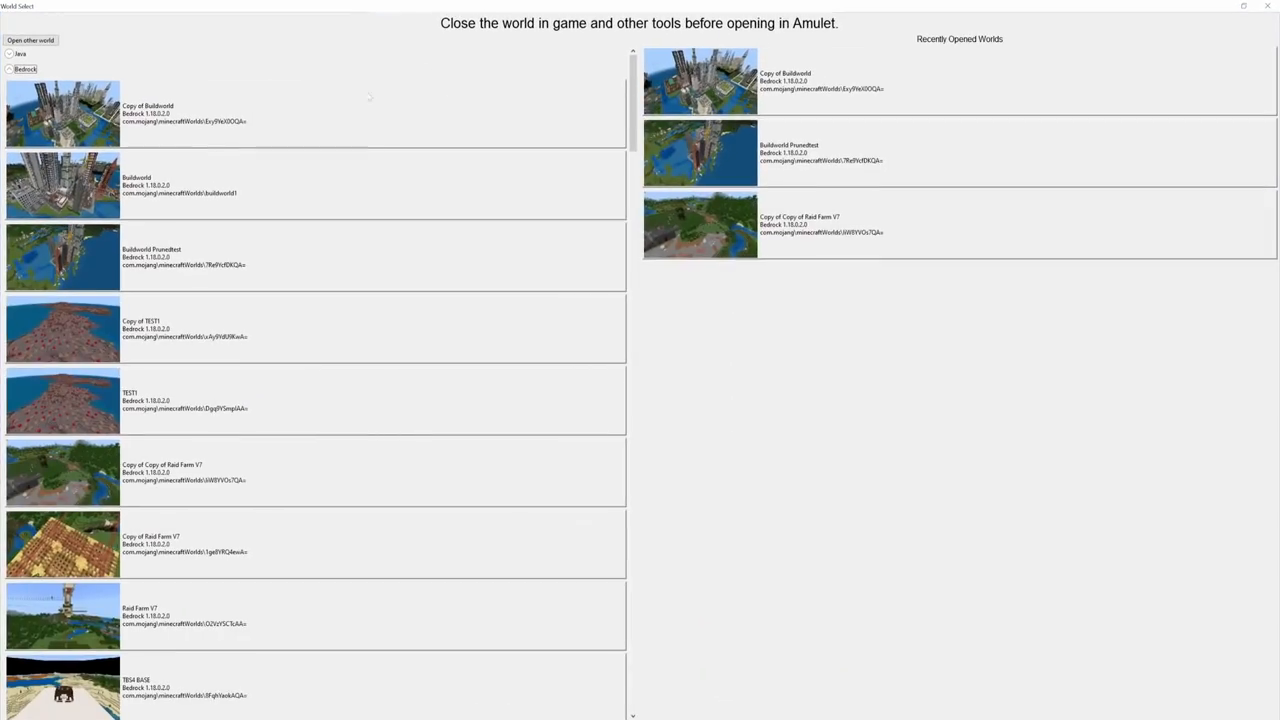
mouse_move(192, 159)
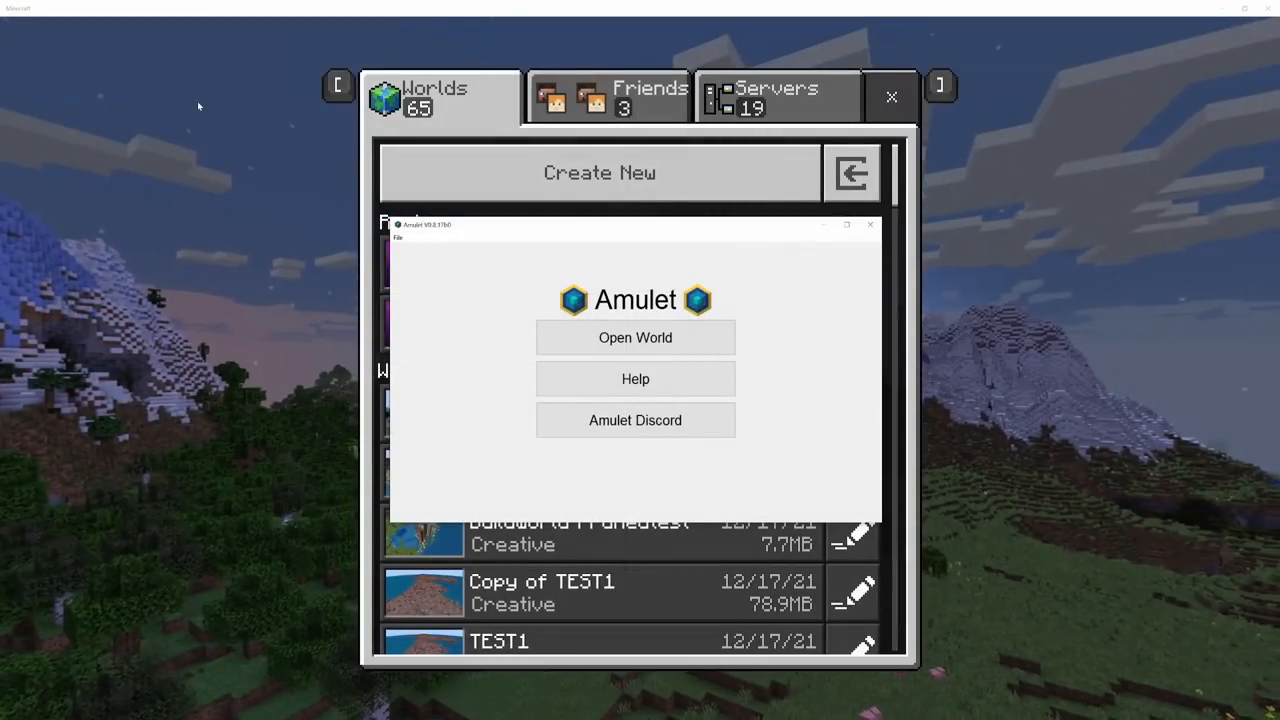
Open the Bedrock test world from the world list into the 3D editor
click(635, 337)
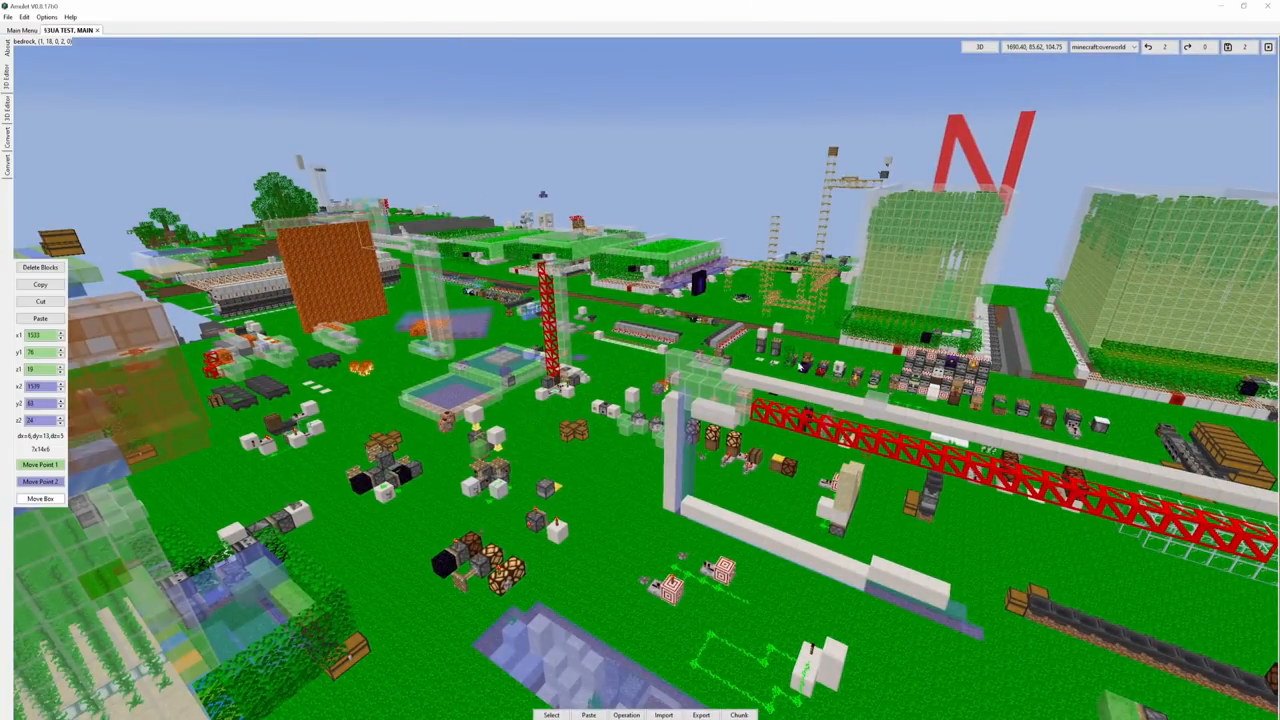
mouse_move(1015, 113)
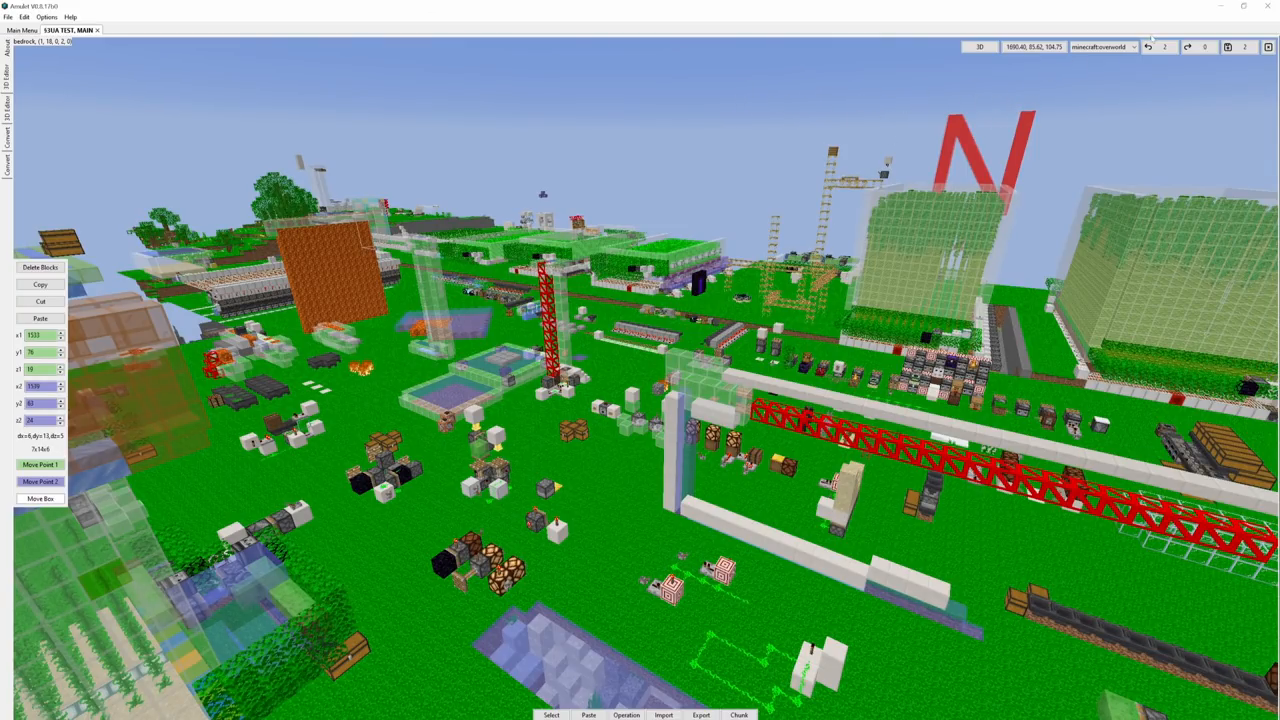
click(1100, 47)
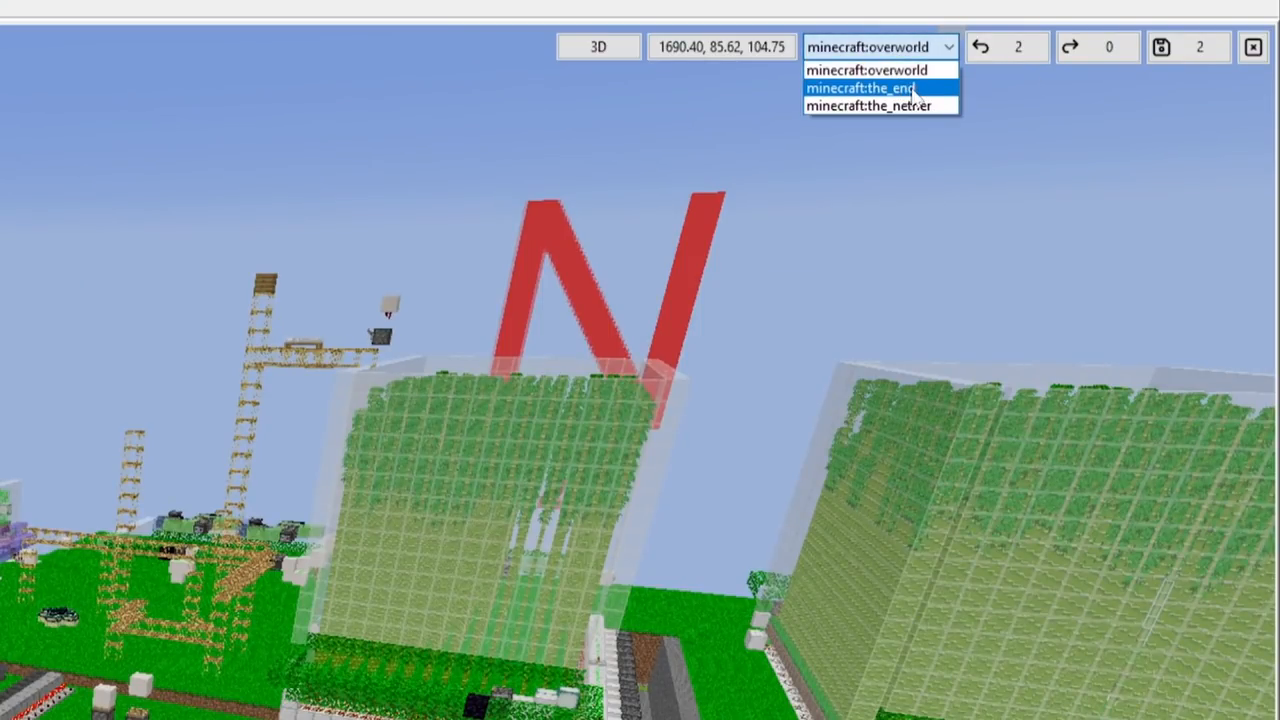
click(869, 106)
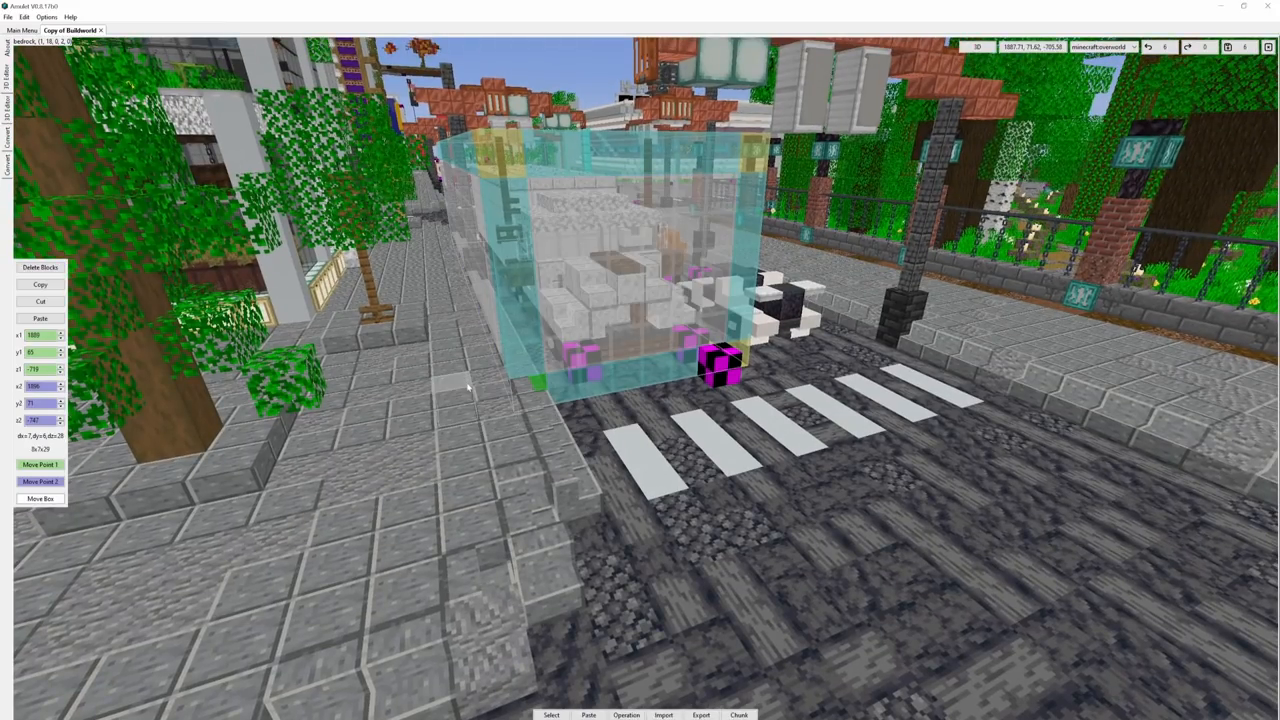
Copy the selected vehicle beside the crosswalk in Copy of Buildworld
click(40, 284)
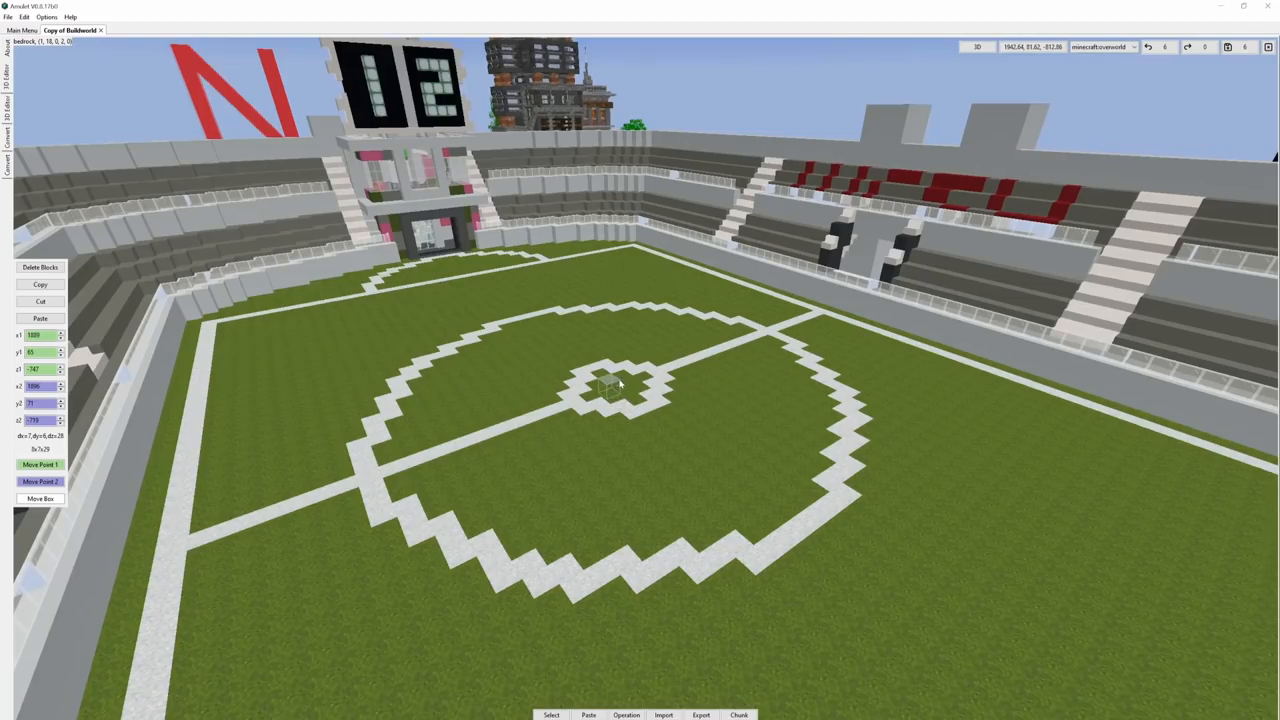
Preview the truck paste on the pitch, trying -90/-180 turns and y 69, ending unrotated at y 70
click(40, 318)
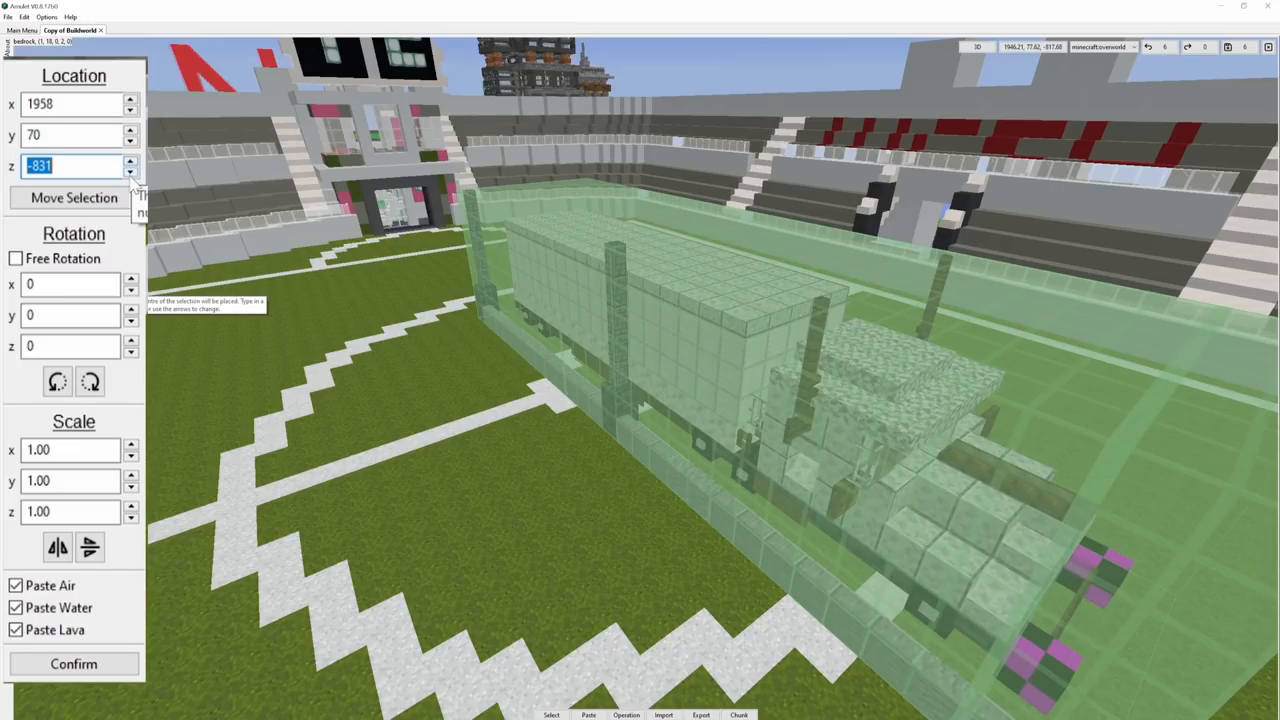
click(131, 170)
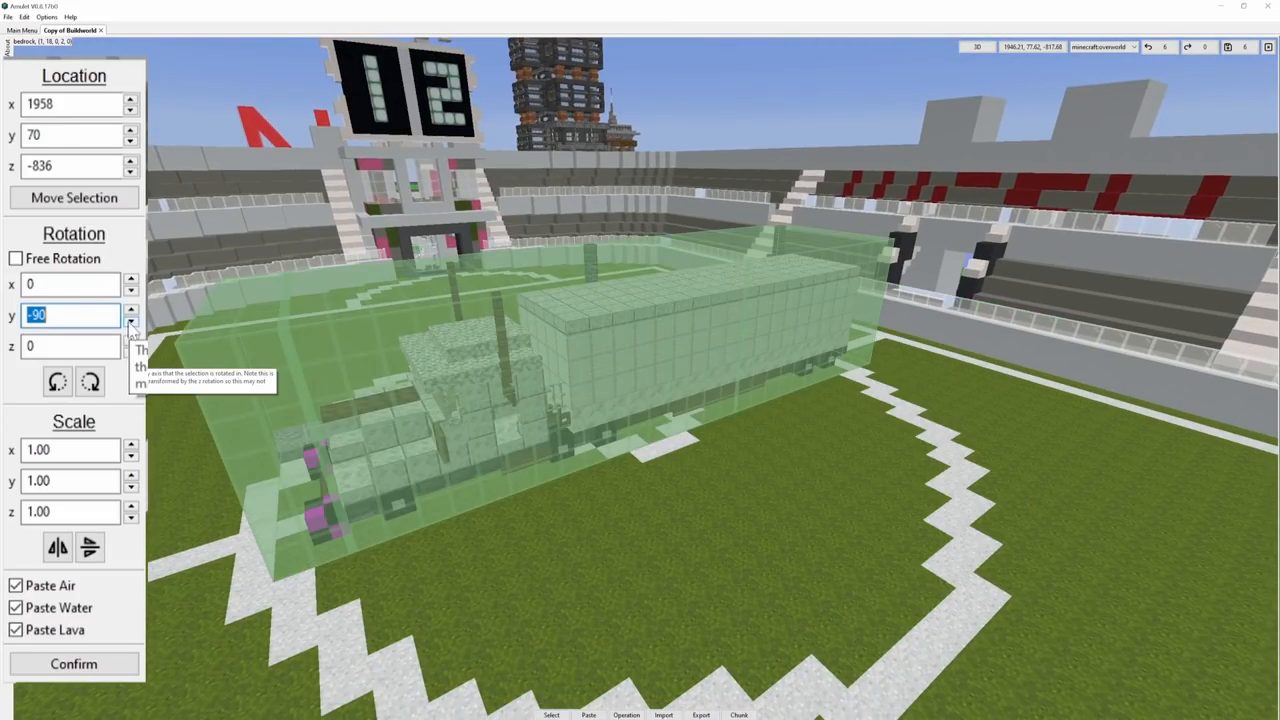
click(131, 320)
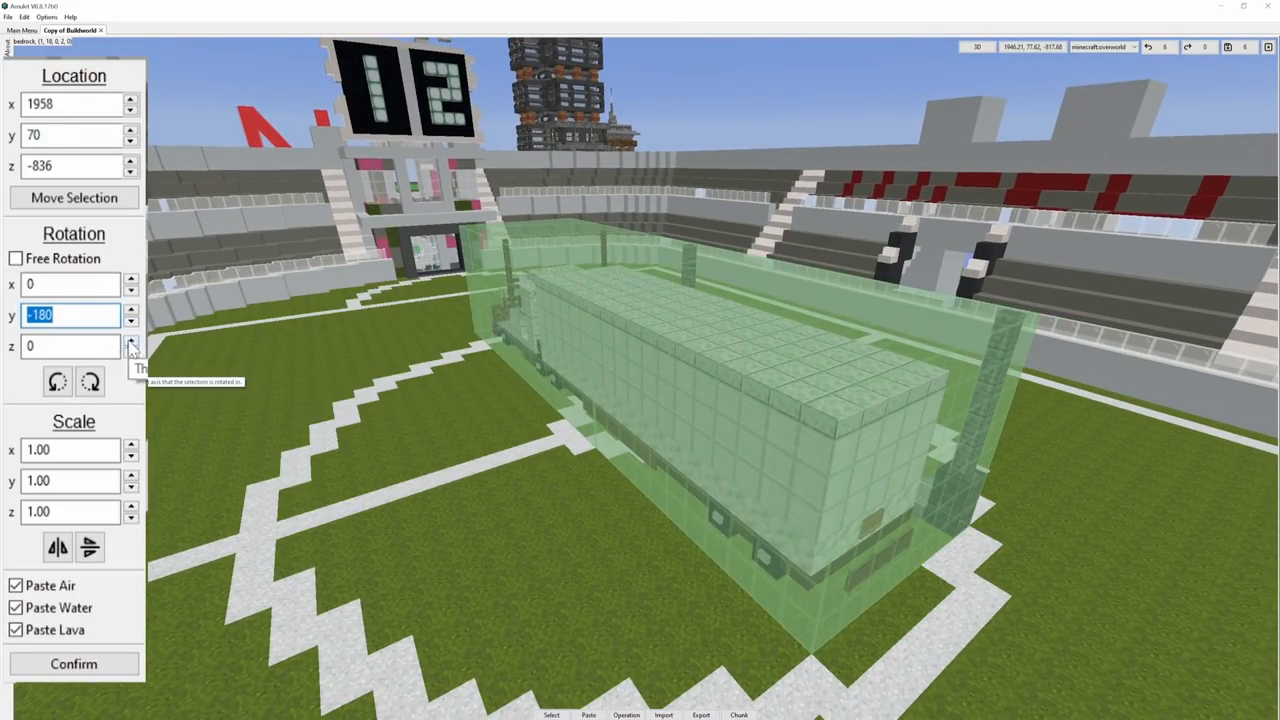
click(131, 351)
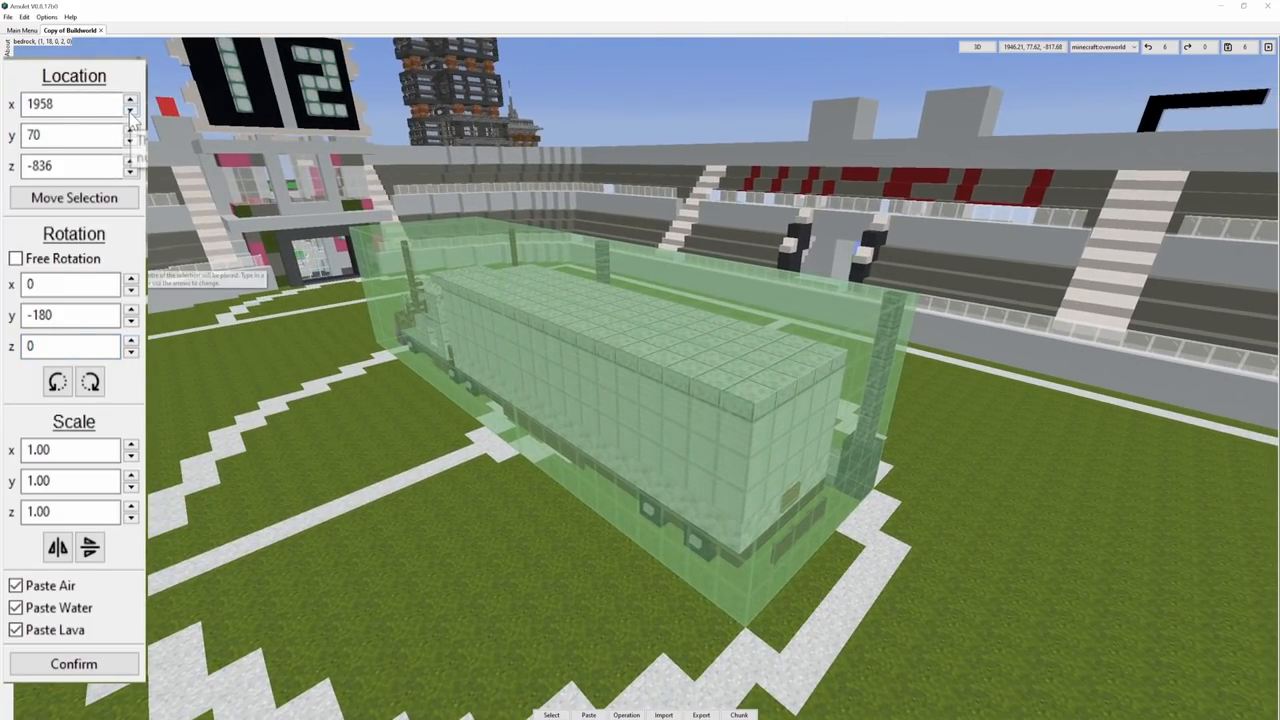
click(130, 139)
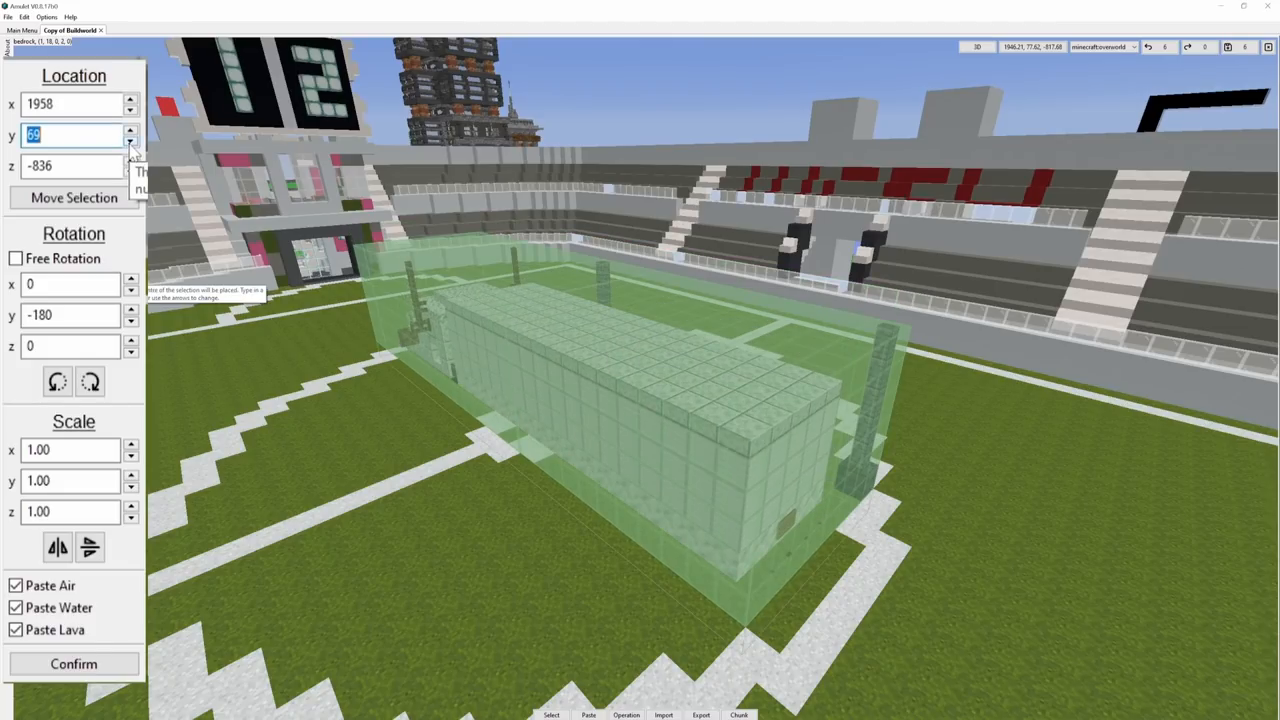
click(130, 131)
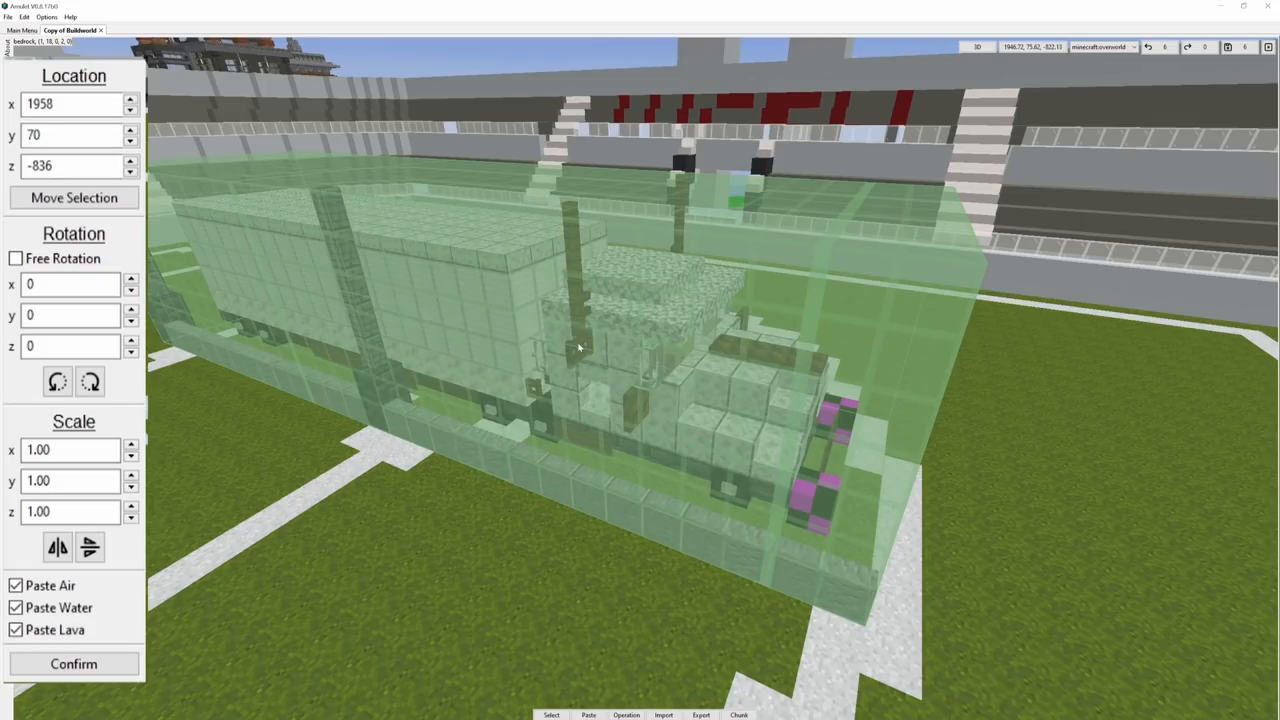
mouse_move(910, 383)
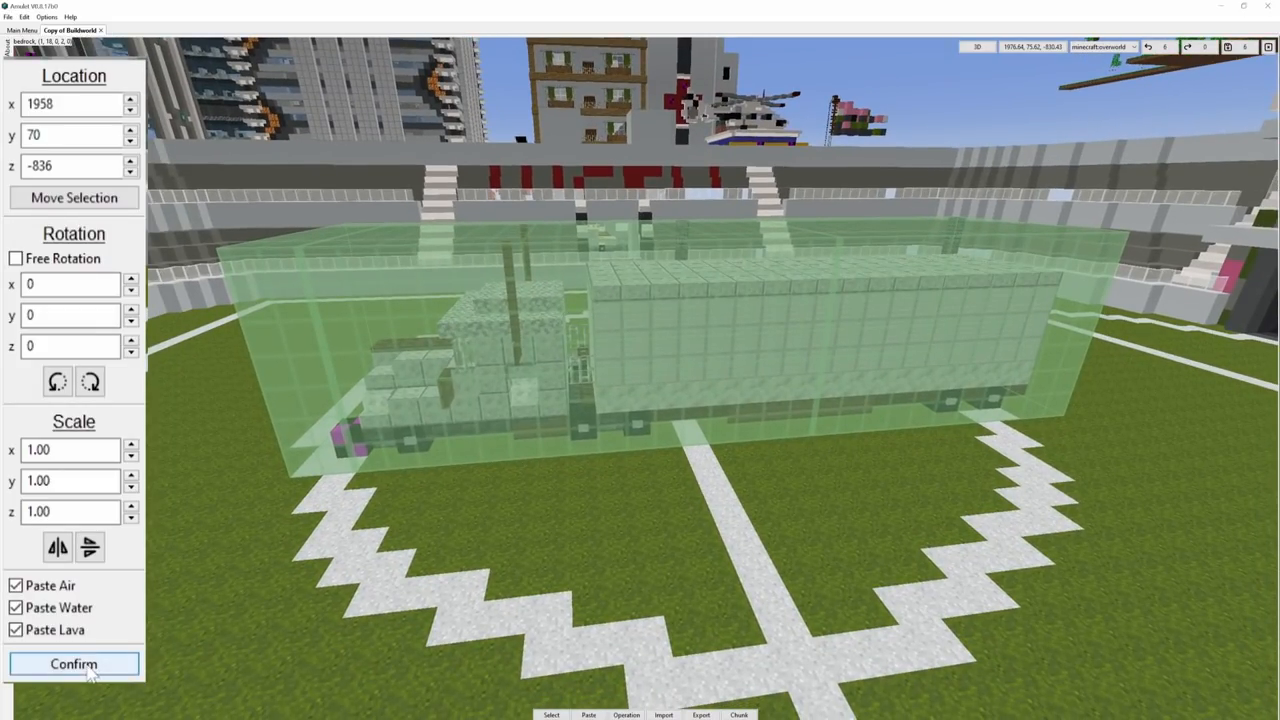
Confirm the truck paste onto the centre of the stadium pitch
click(74, 664)
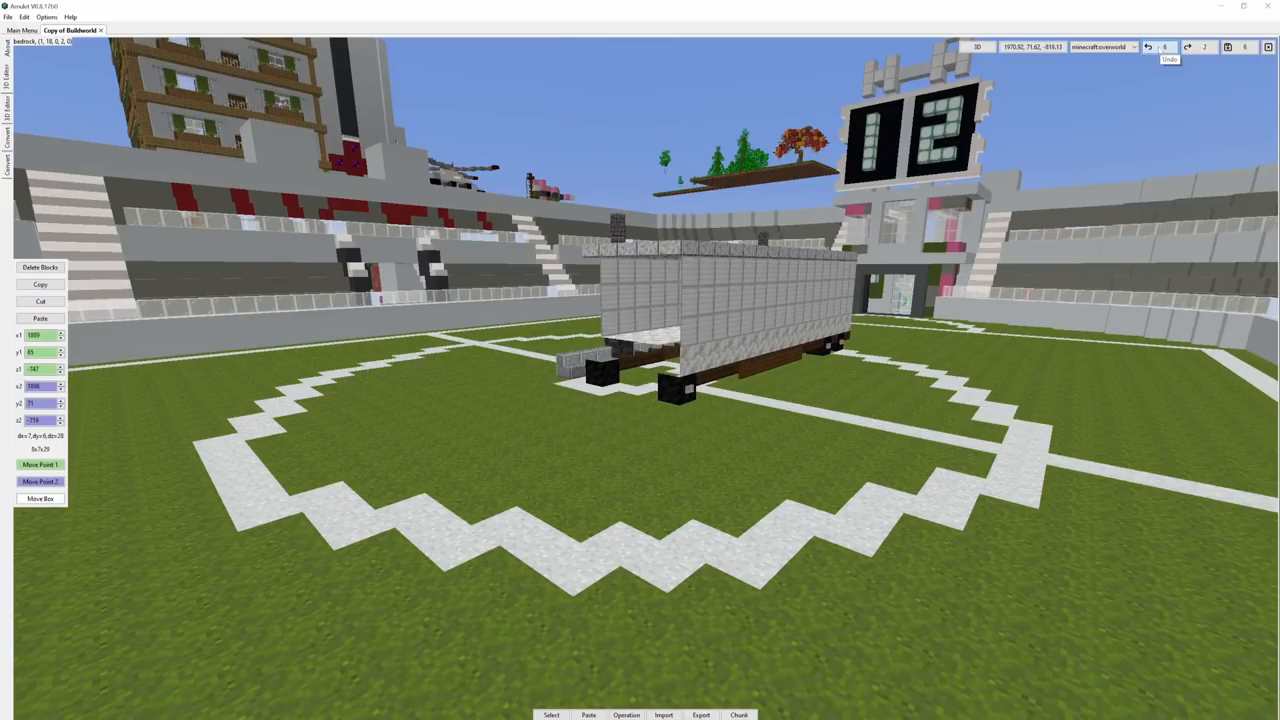
click(1187, 47)
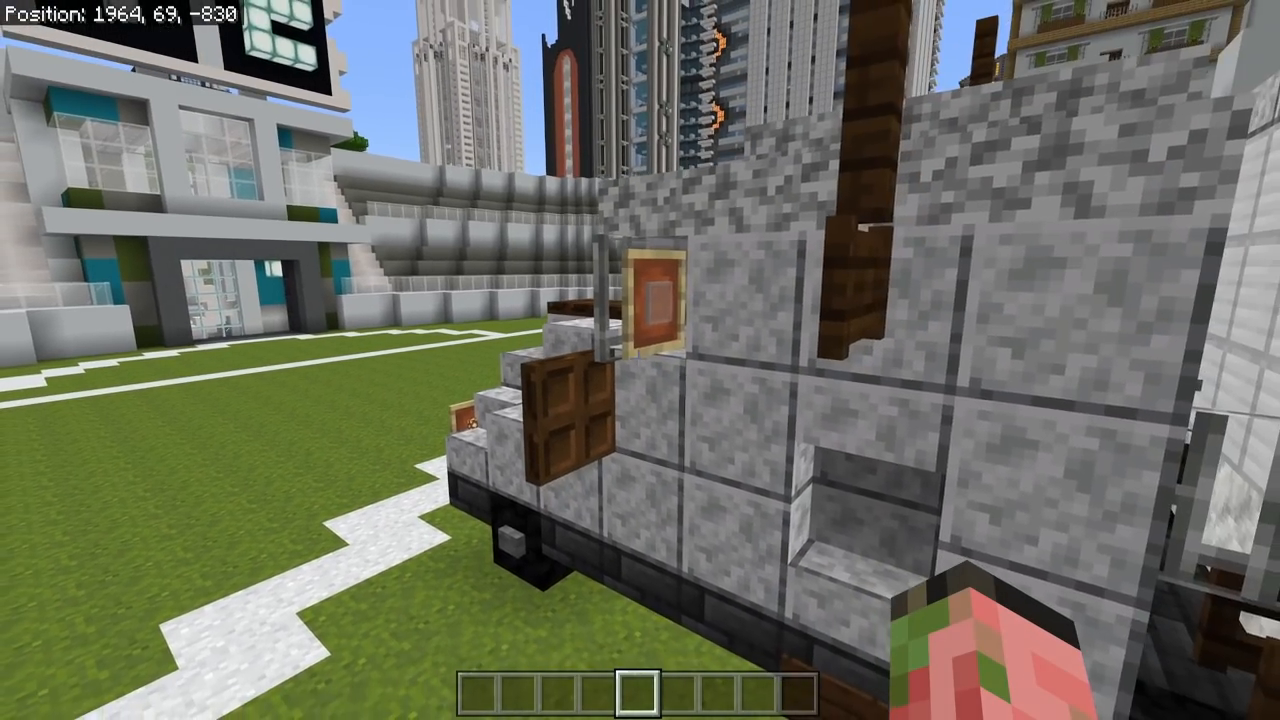
mouse_move(640, 360)
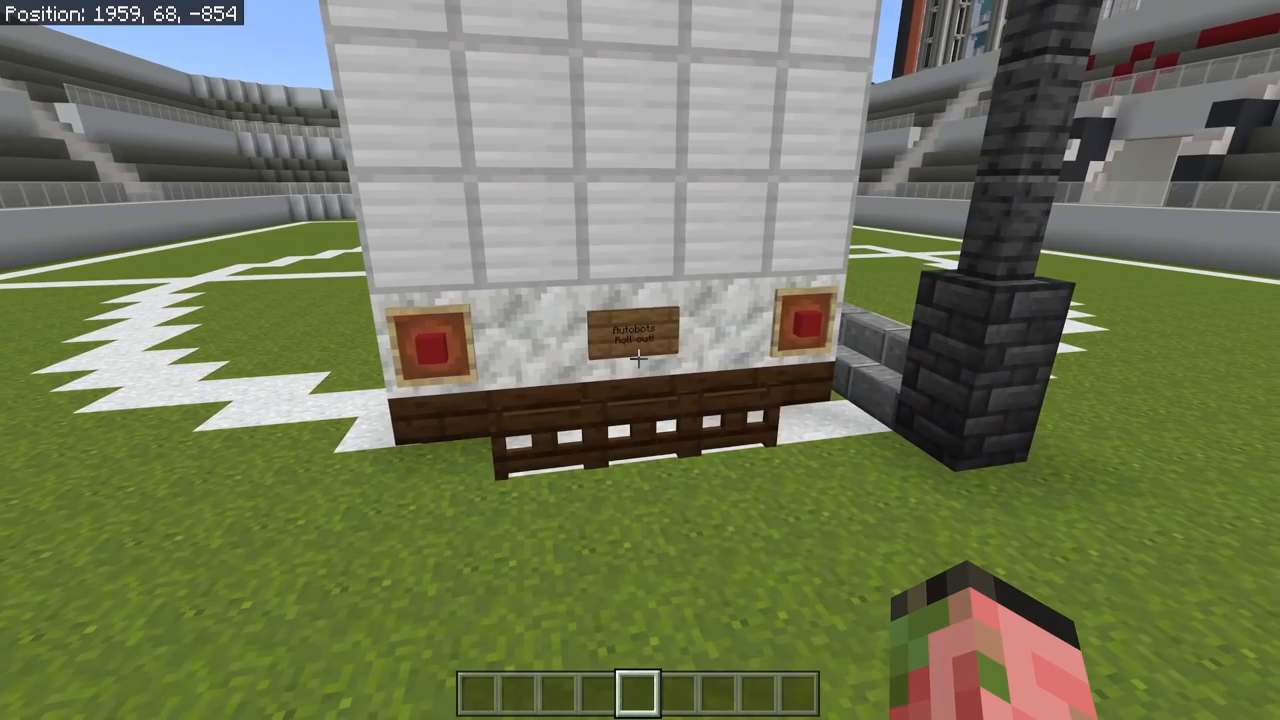
mouse_move(640, 360)
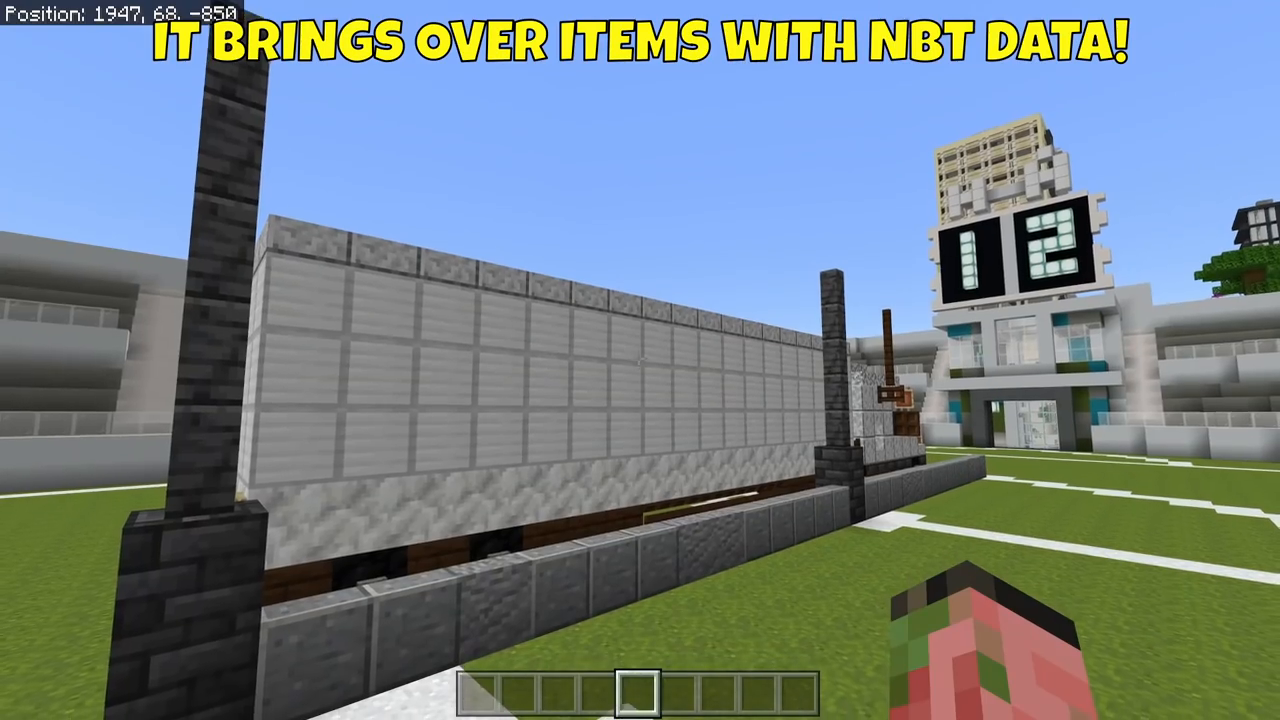
mouse_move(640, 360)
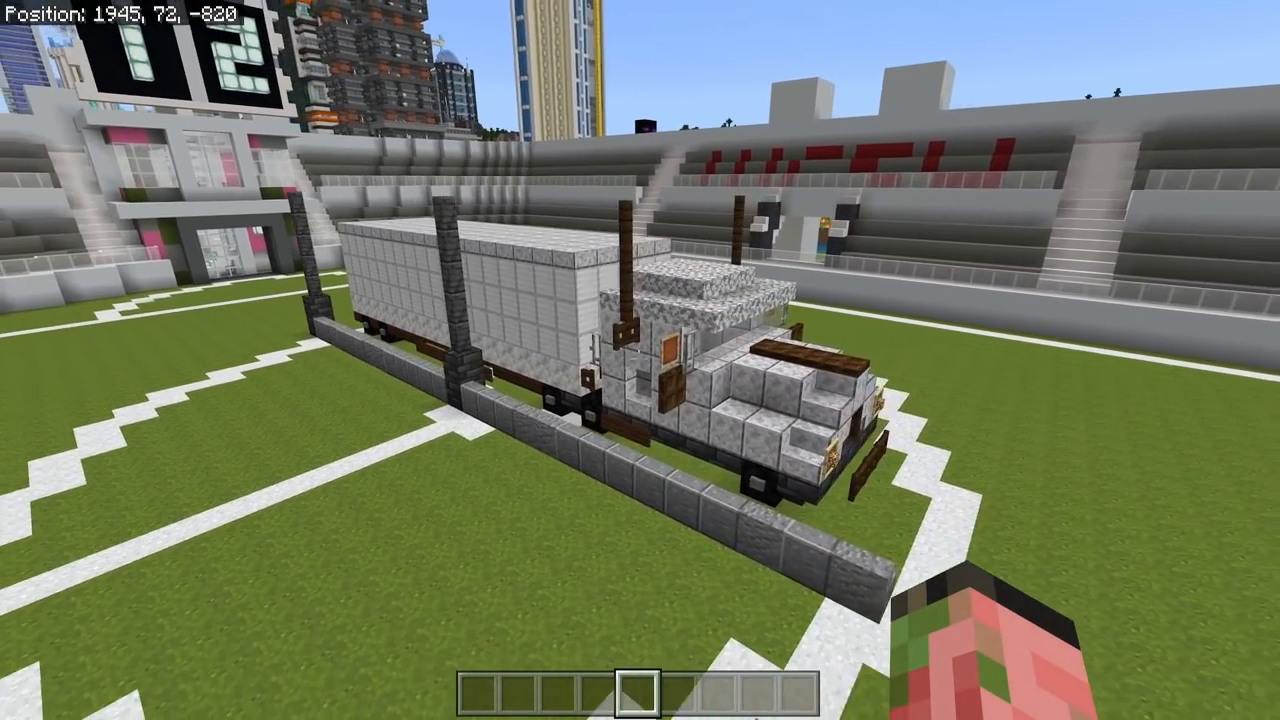
mouse_move(640, 360)
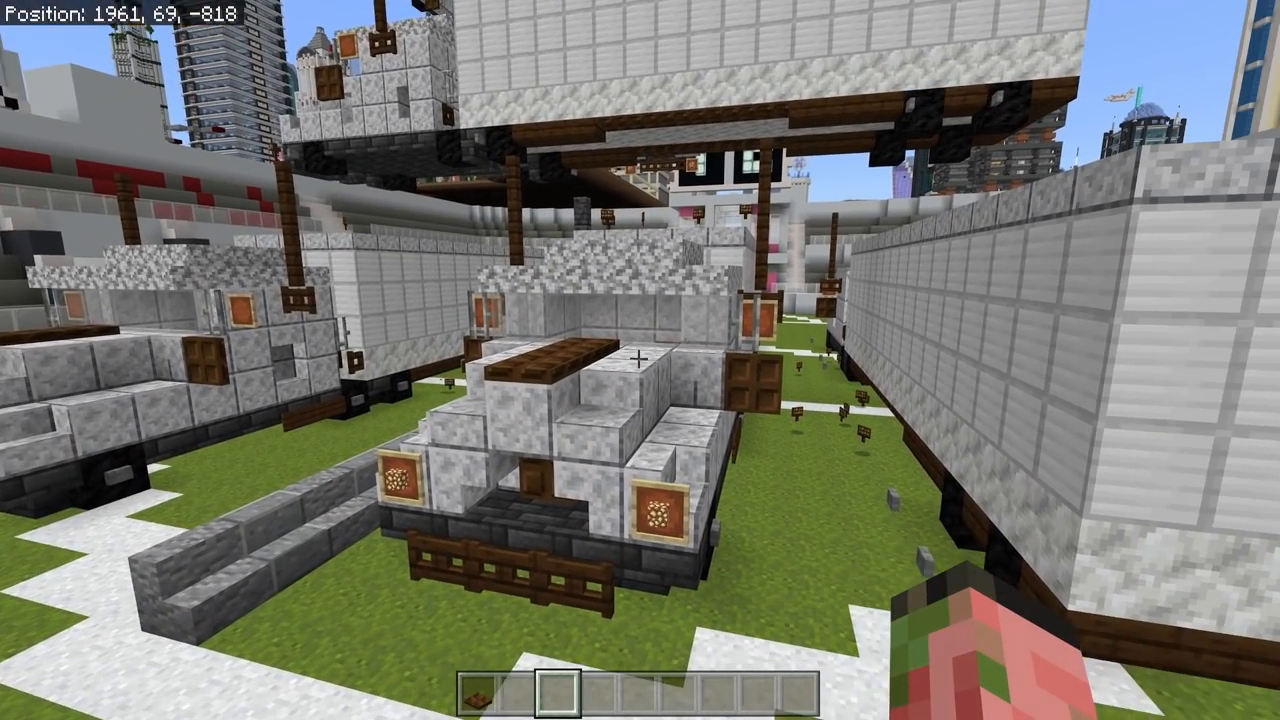
mouse_move(640, 360)
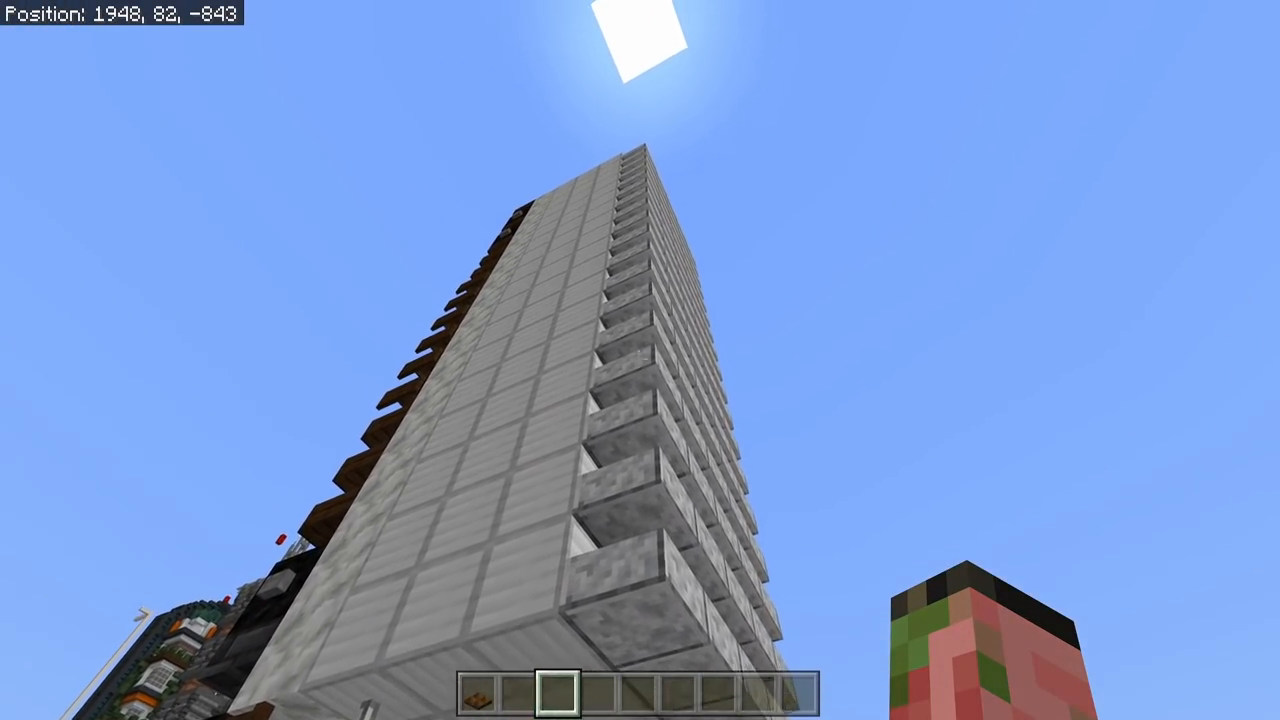
mouse_move(640, 360)
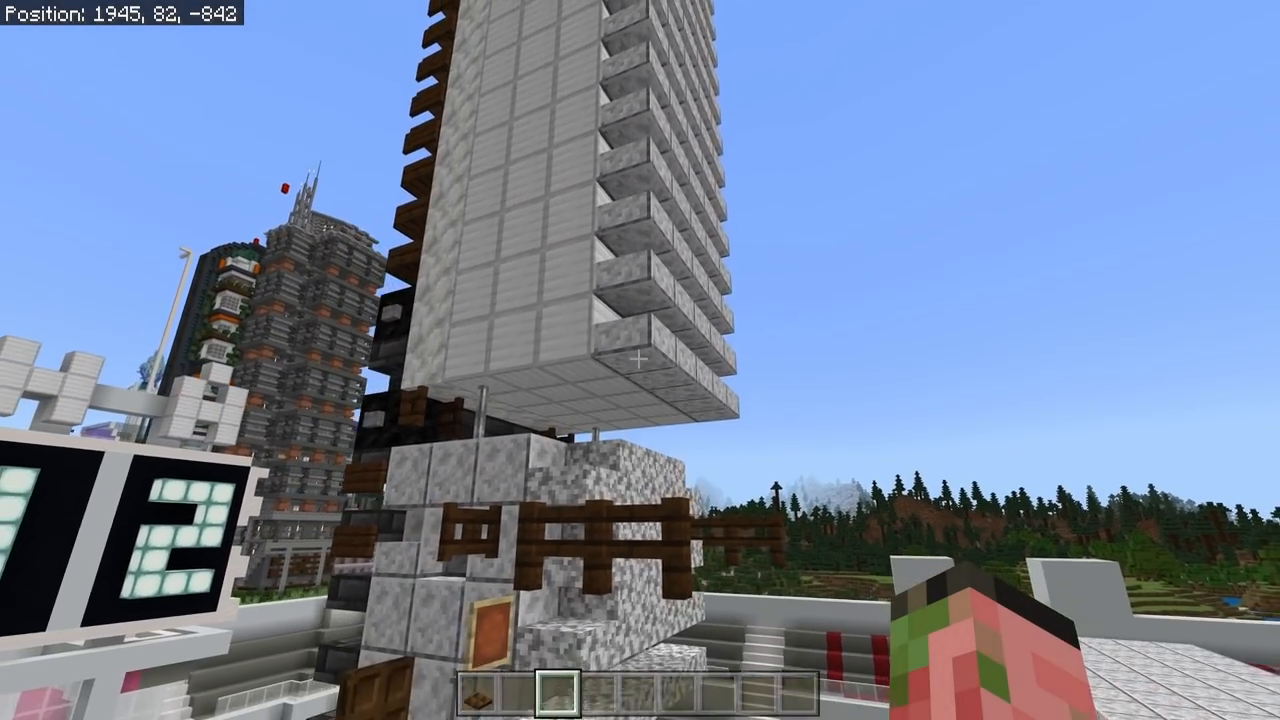
mouse_move(640, 360)
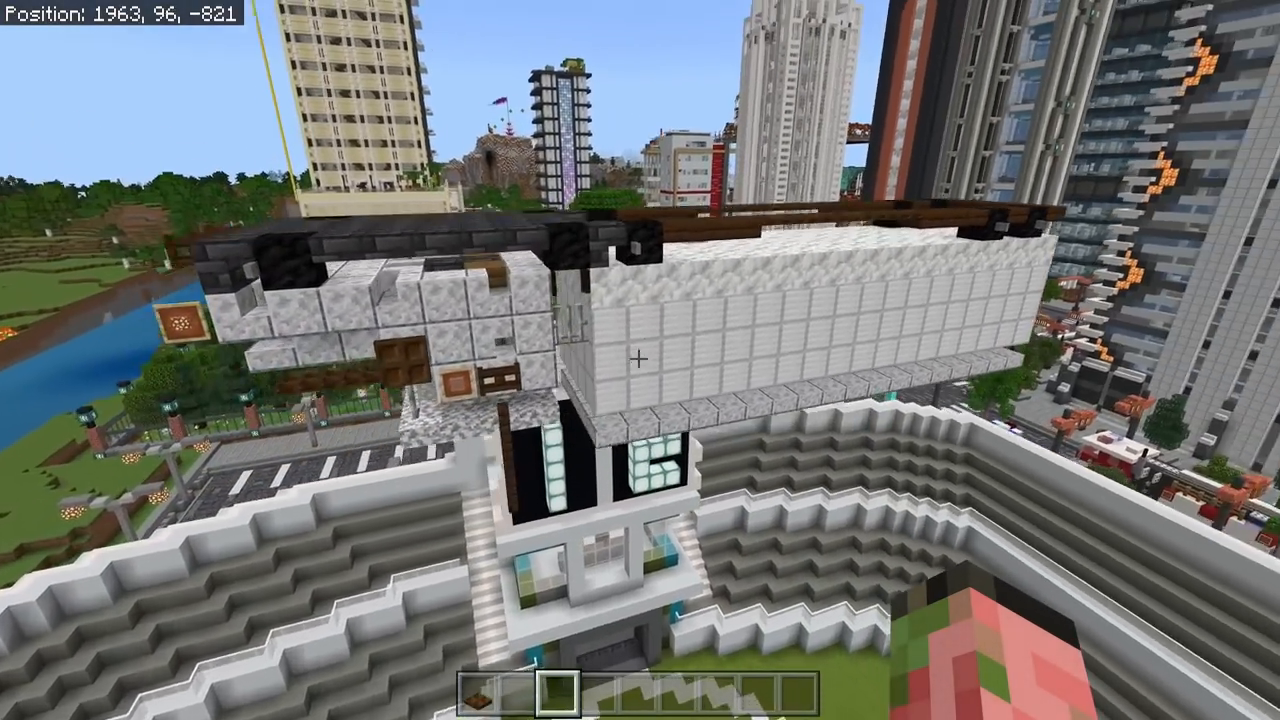
mouse_move(640, 360)
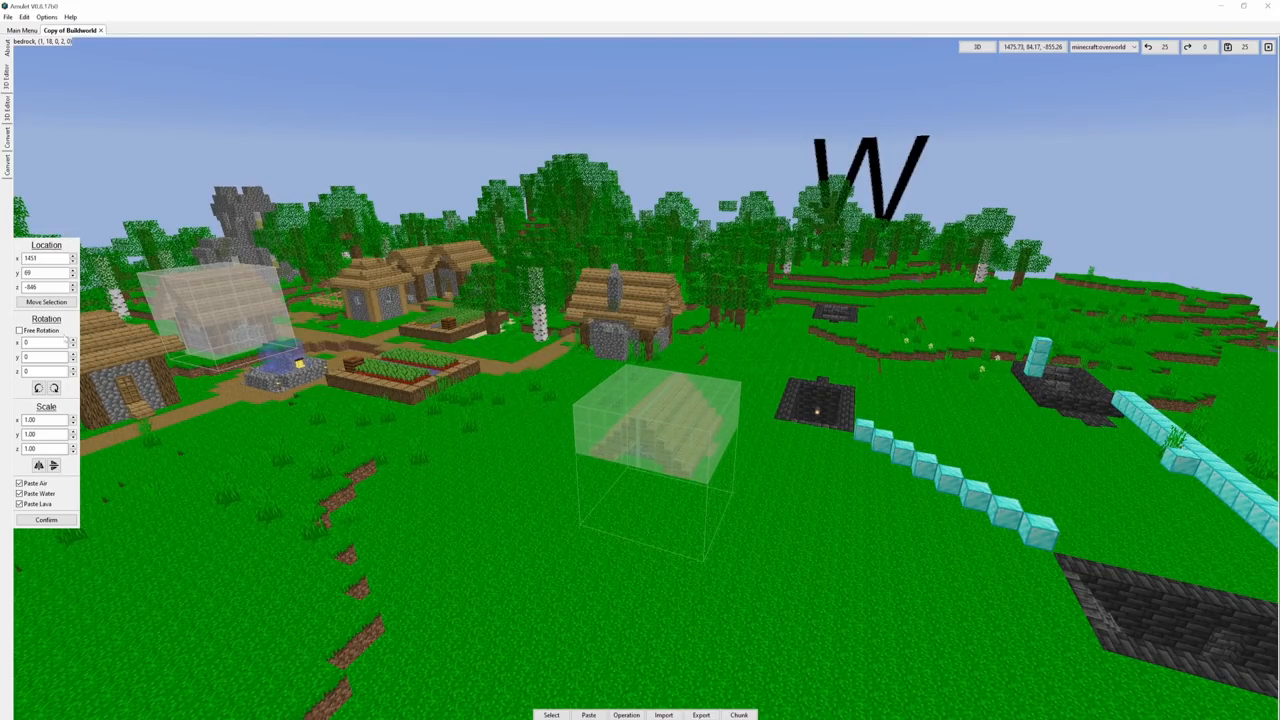
Try a 5.00 scaled paste, then undo the oversized house and other recent edits
click(45, 272)
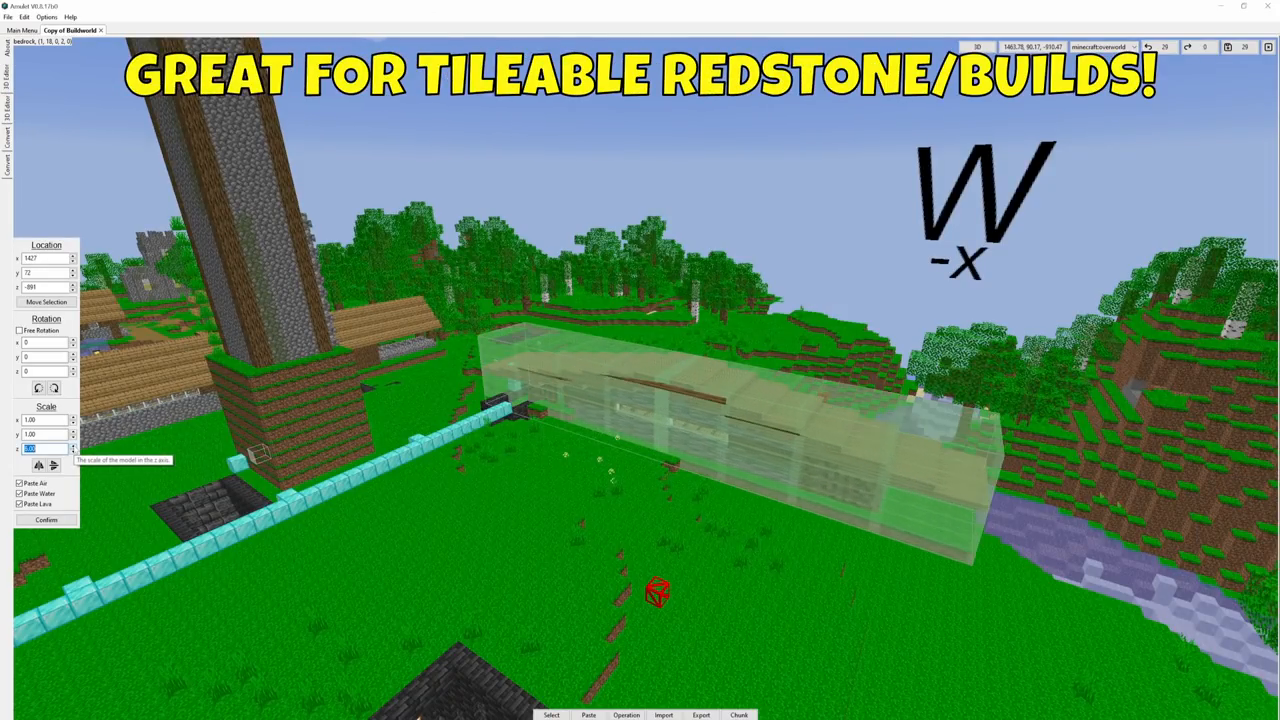
text(5.00)
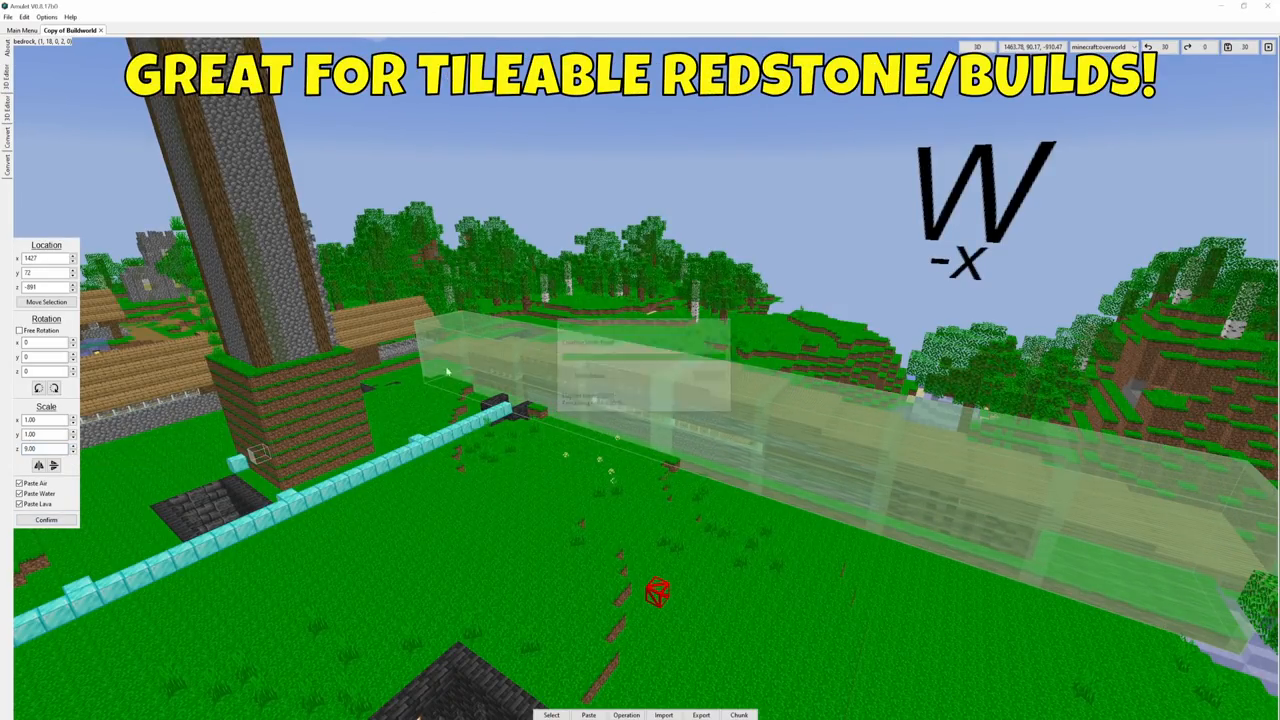
click(46, 519)
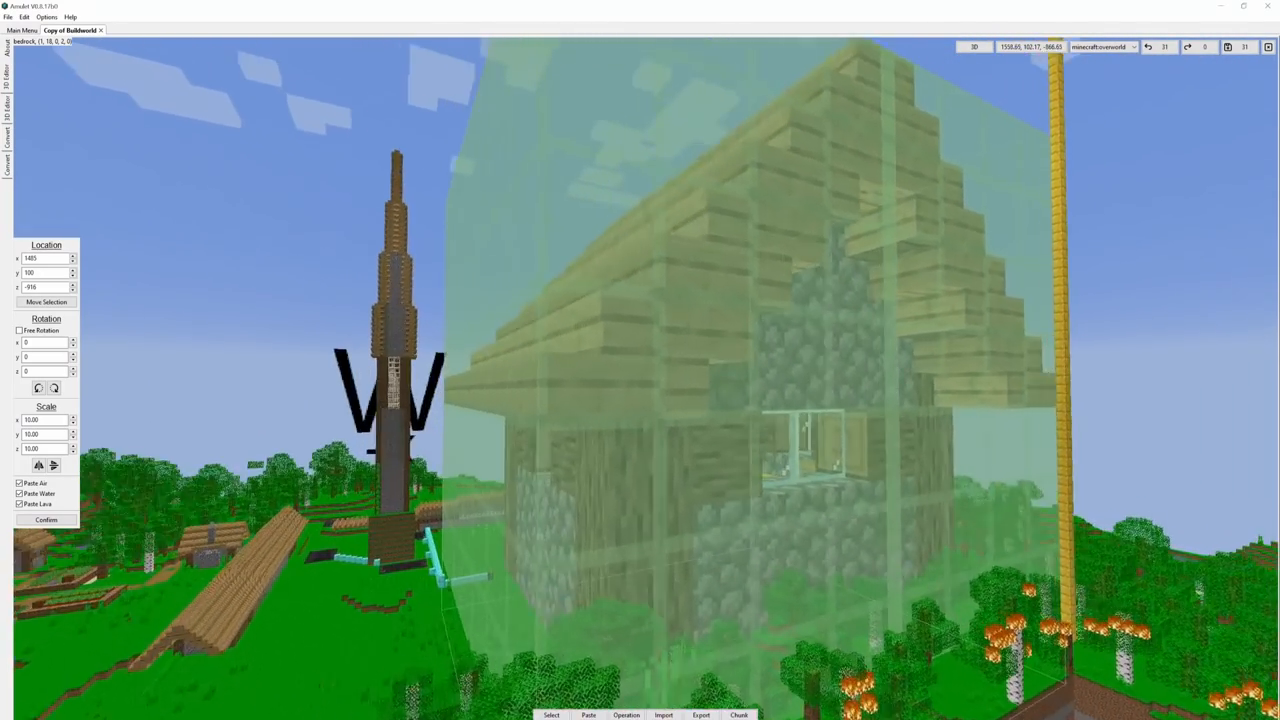
click(46, 519)
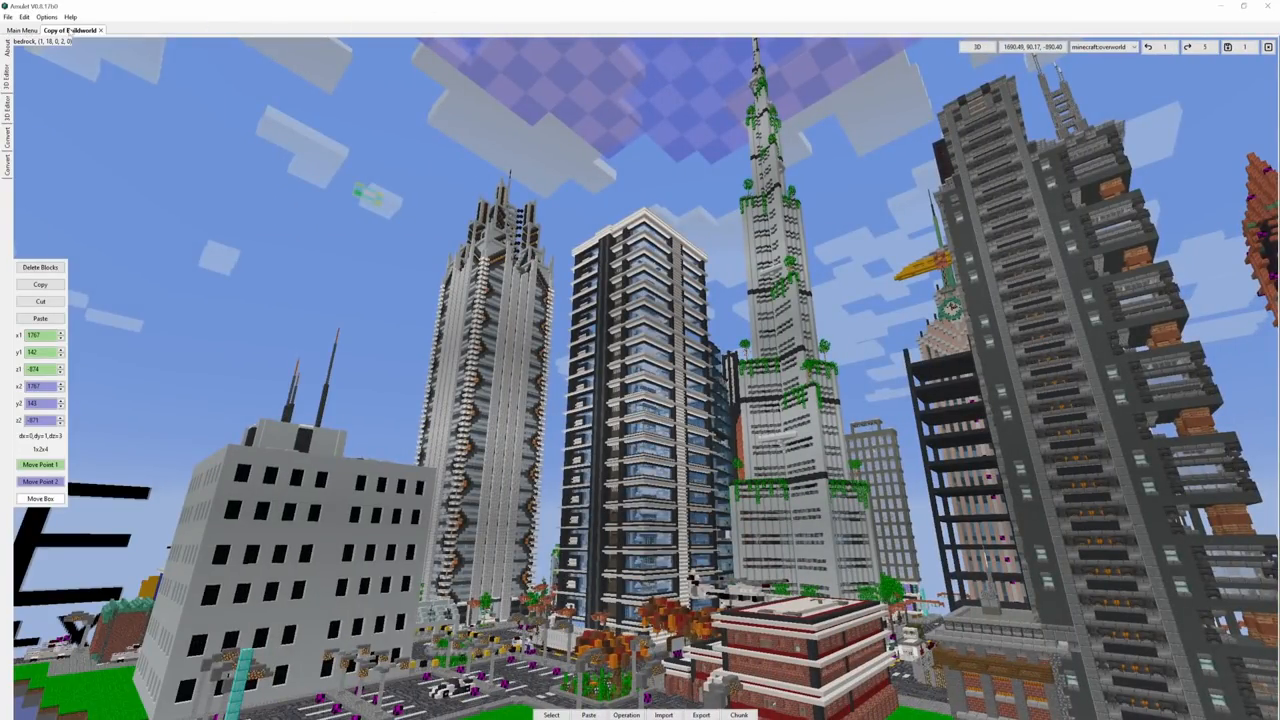
Open the Bedrock world Copy of TEST1 as a second tab via Open other world
click(21, 30)
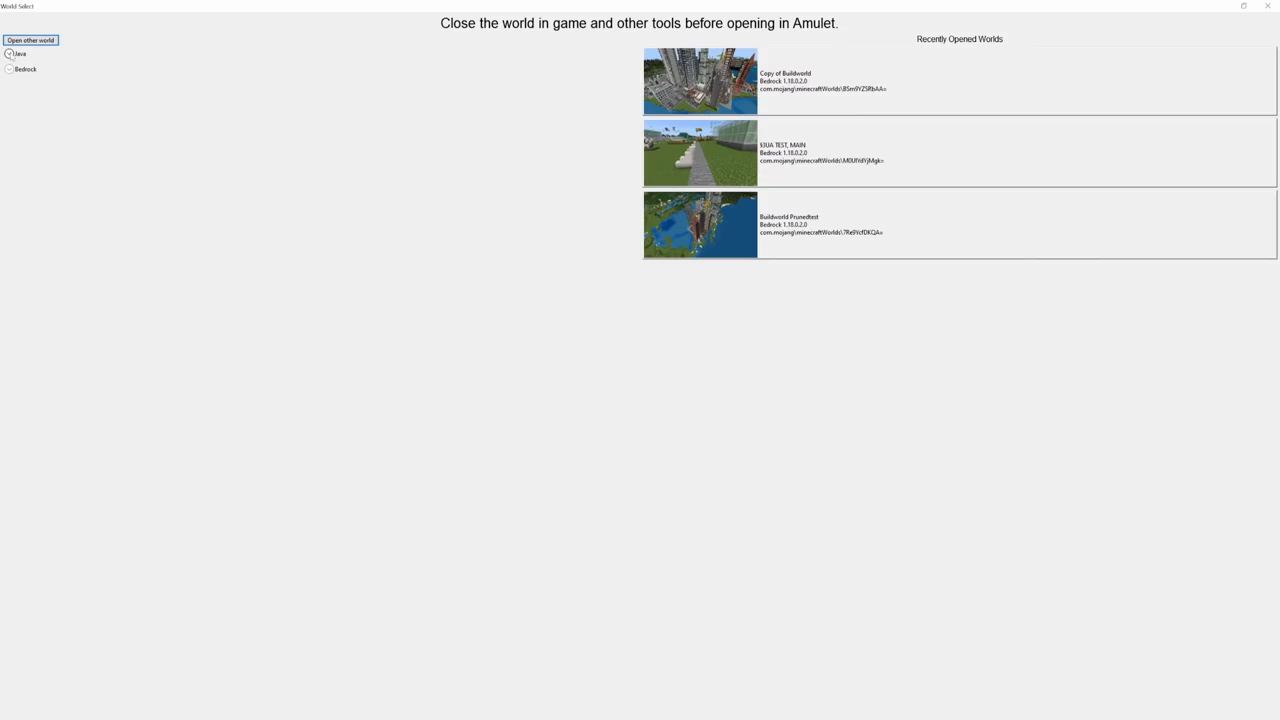
click(10, 68)
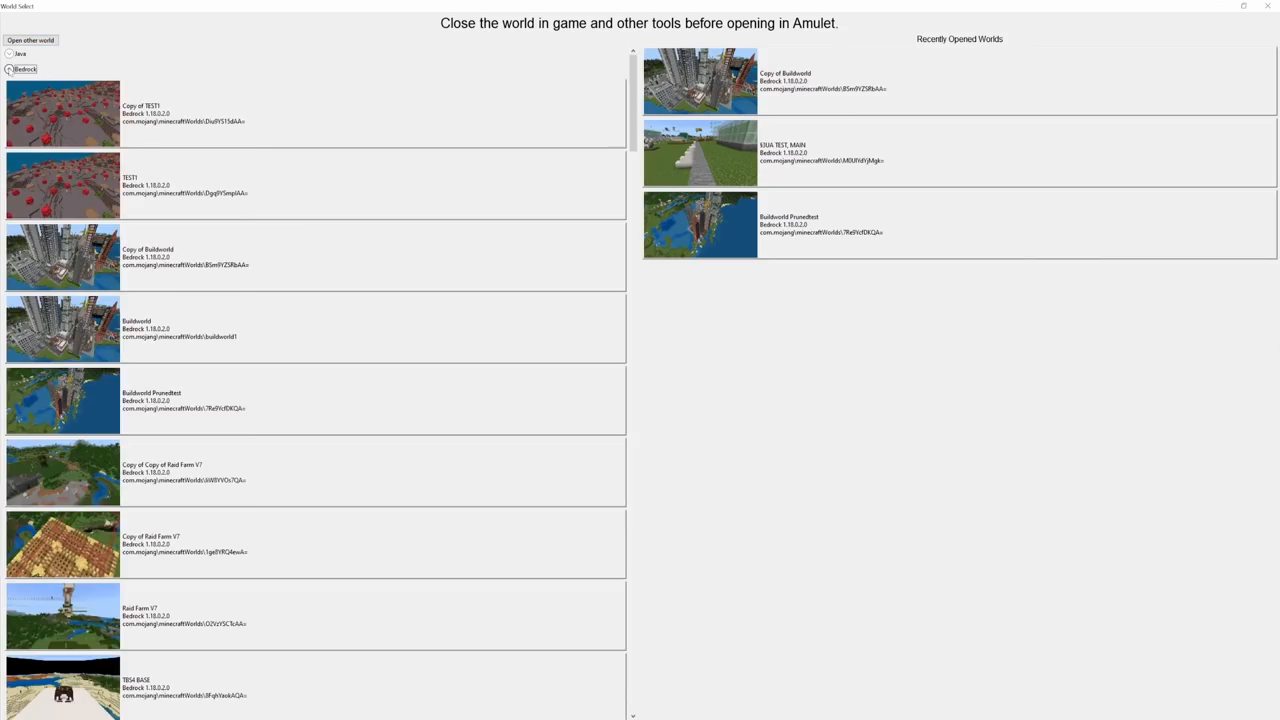
double_click(62, 113)
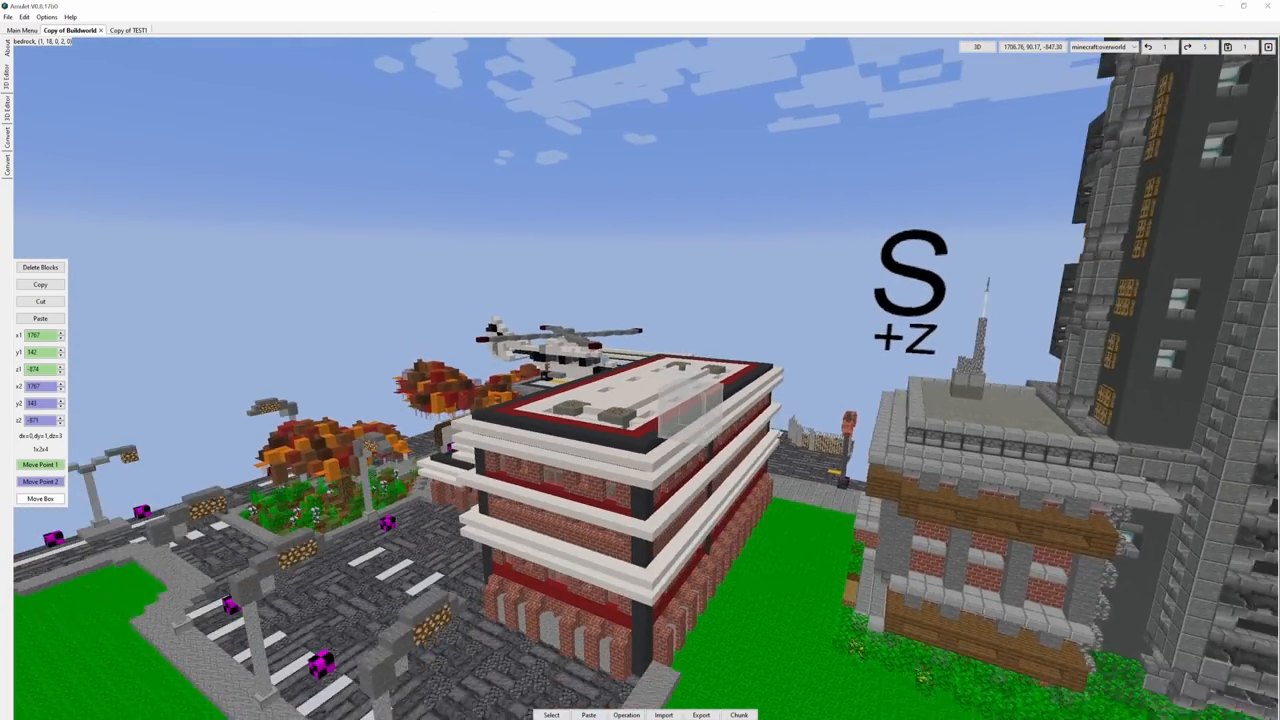
View the Copy of TEST1 mushroom island, then switch back to the Buildworld tab
click(128, 30)
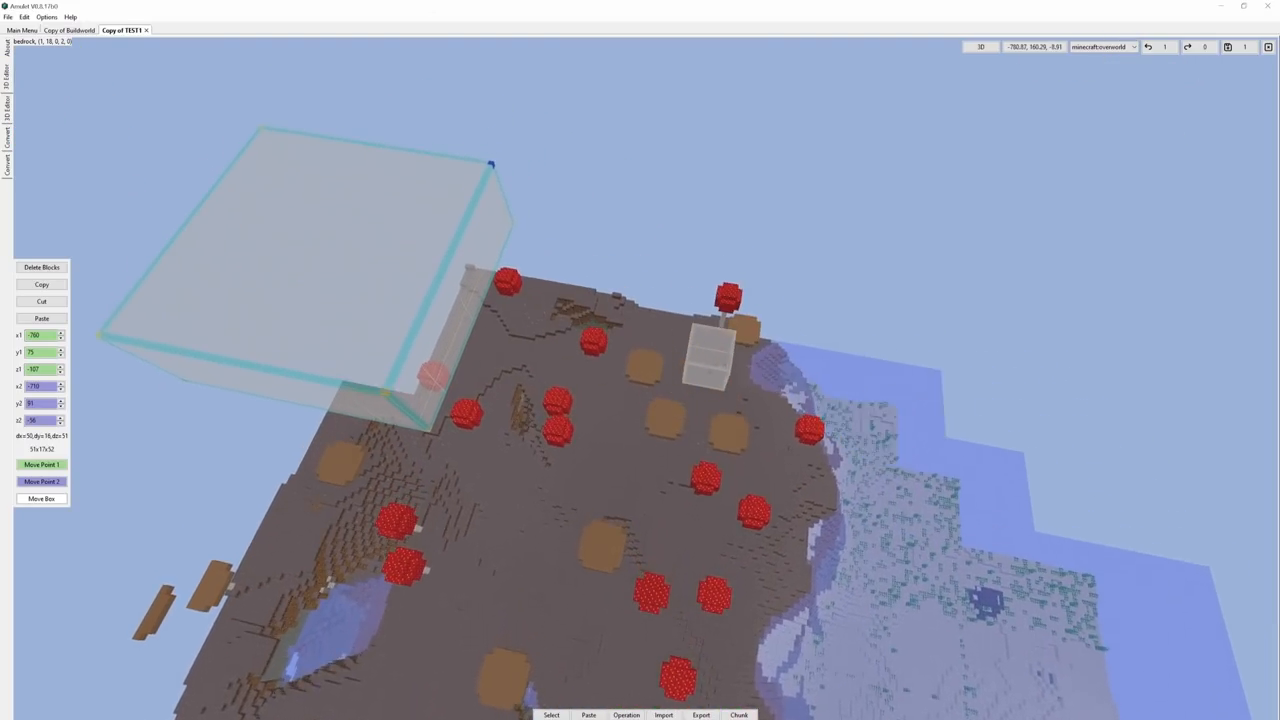
click(70, 30)
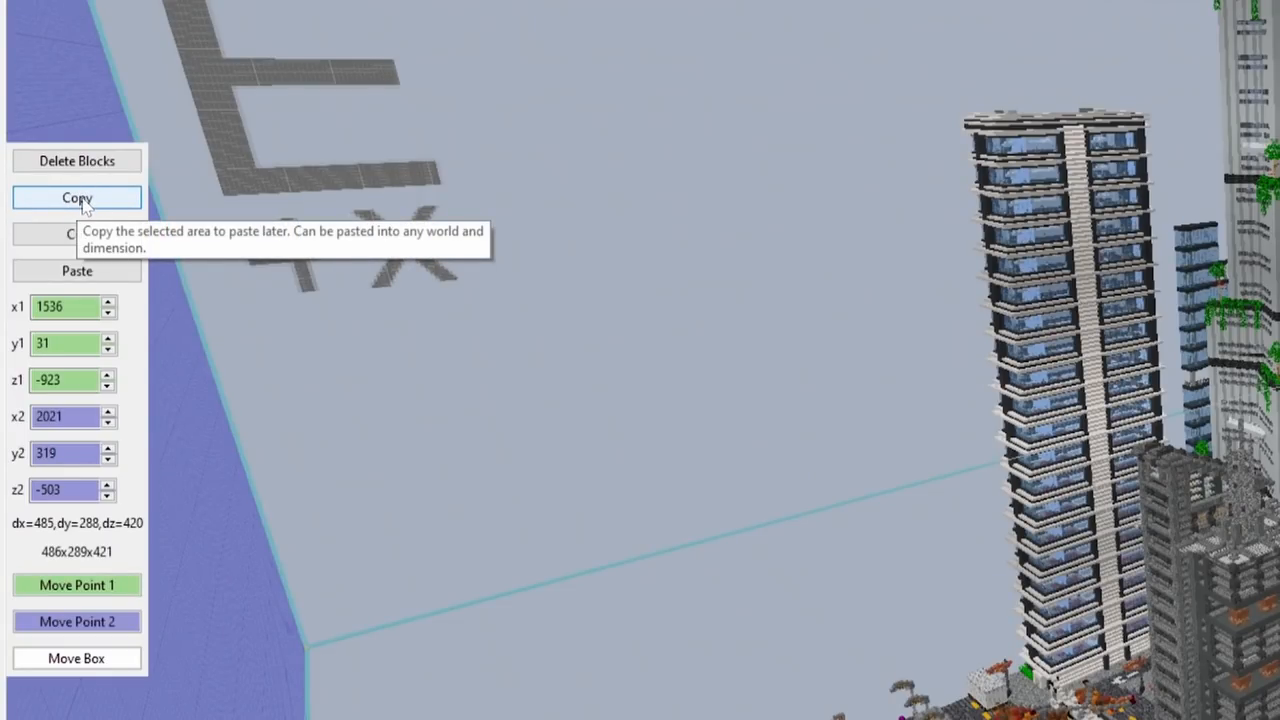
Copy the 486×289×421 city selection for pasting into another world
click(76, 197)
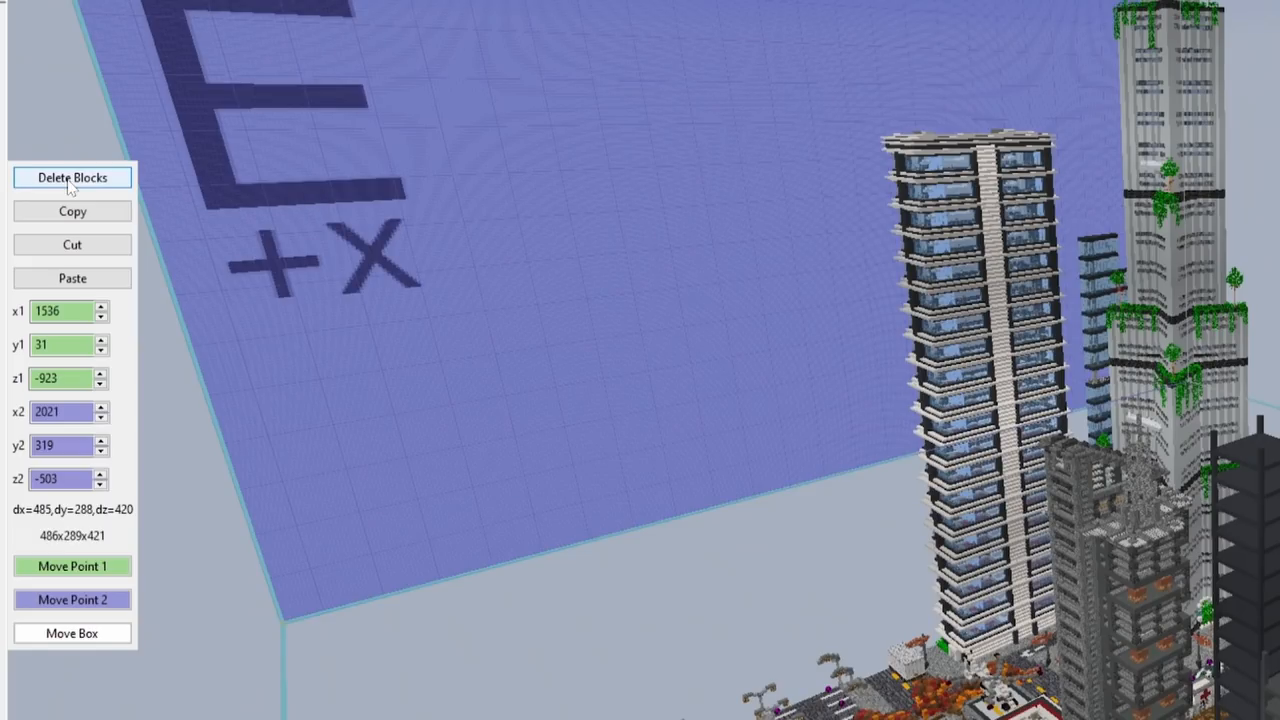
mouse_move(72, 211)
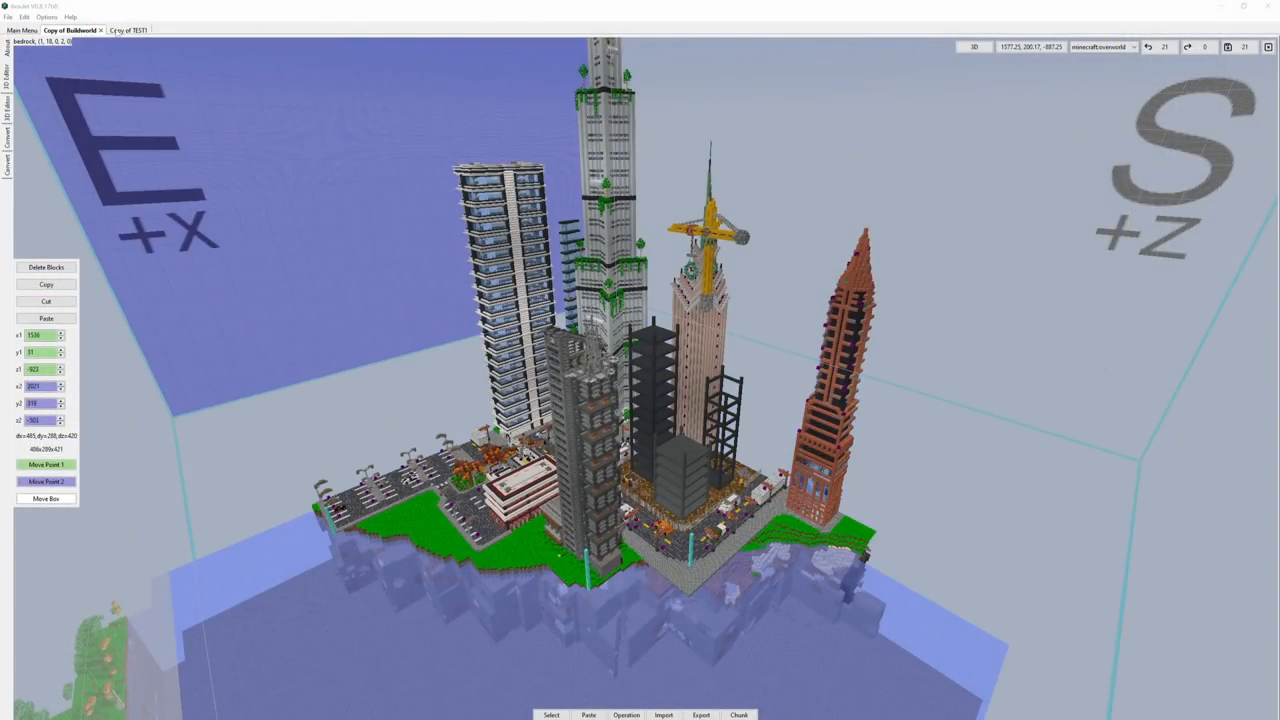
Place the city preview over Copy of TEST1's mushroom island at -755, 174, -189, adjusting its height
click(126, 30)
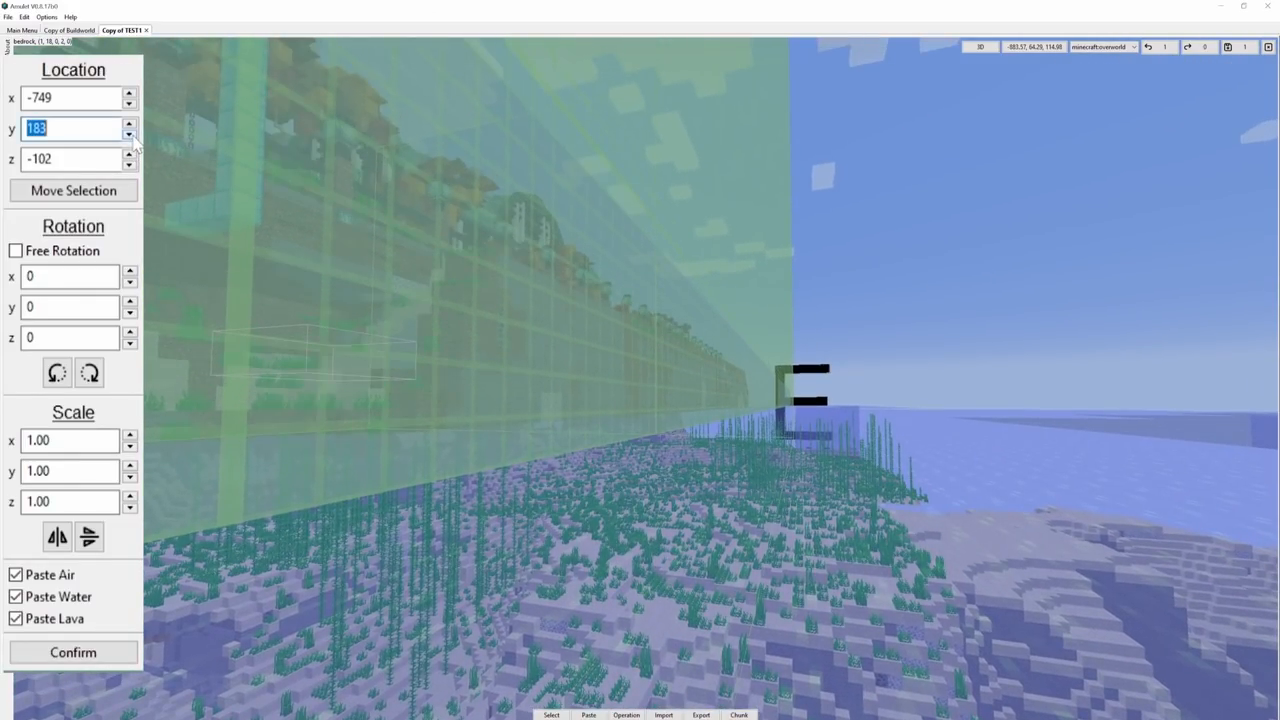
click(129, 133)
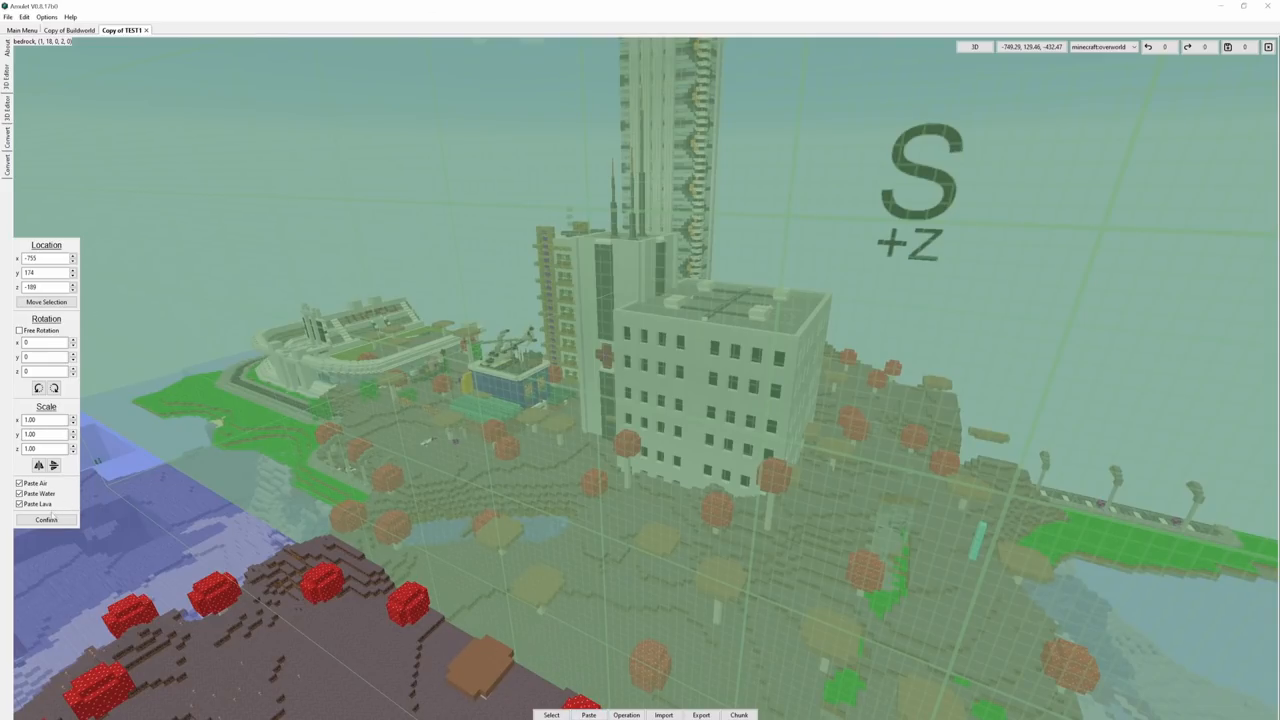
click(46, 519)
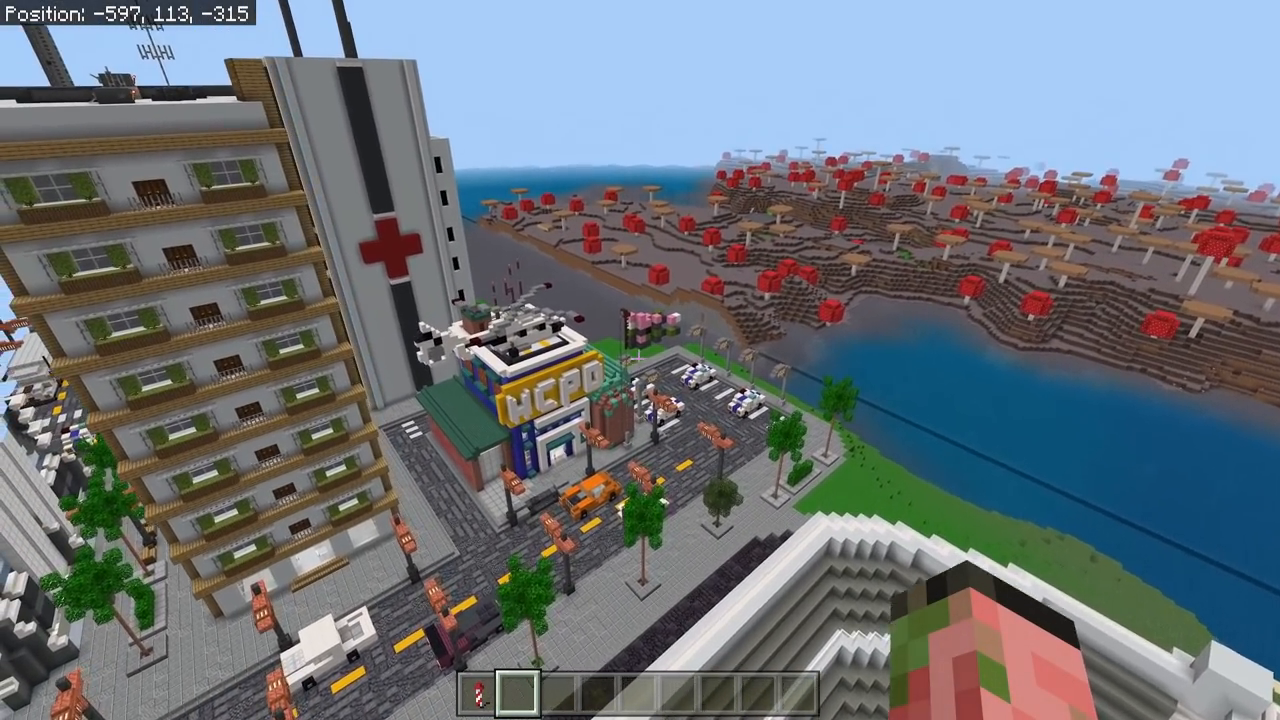
mouse_move(640, 360)
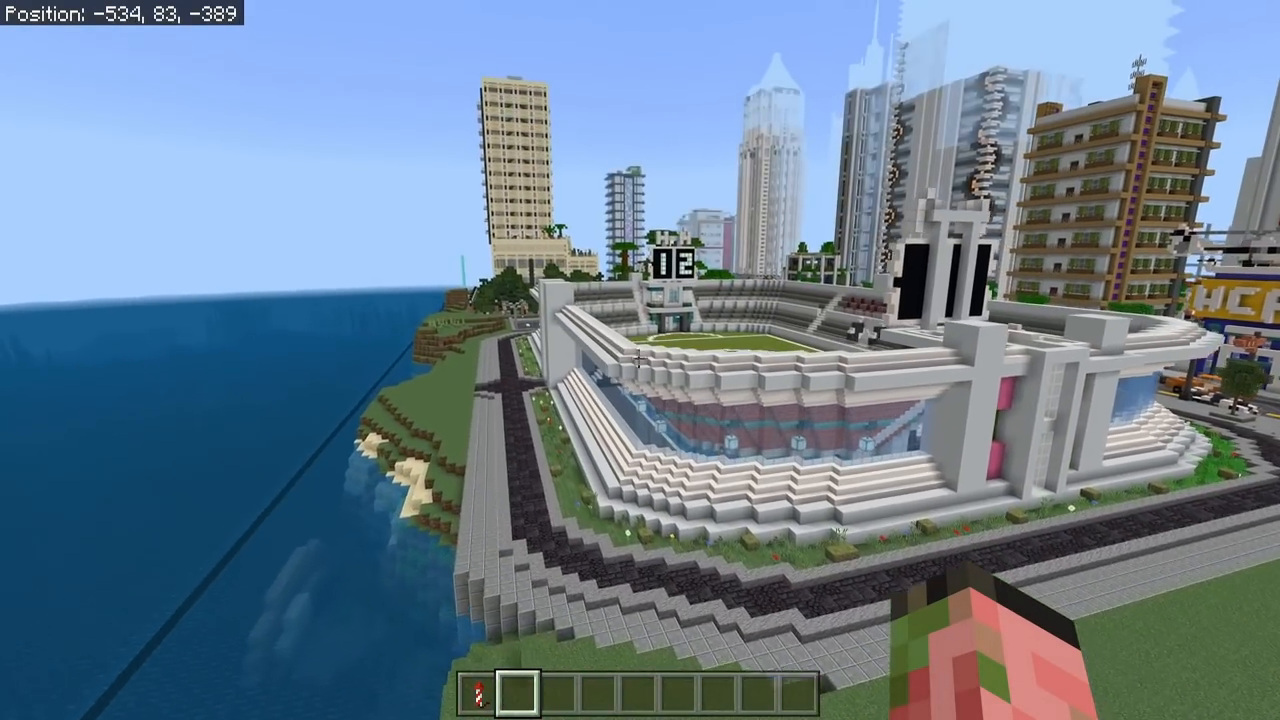
mouse_move(640, 360)
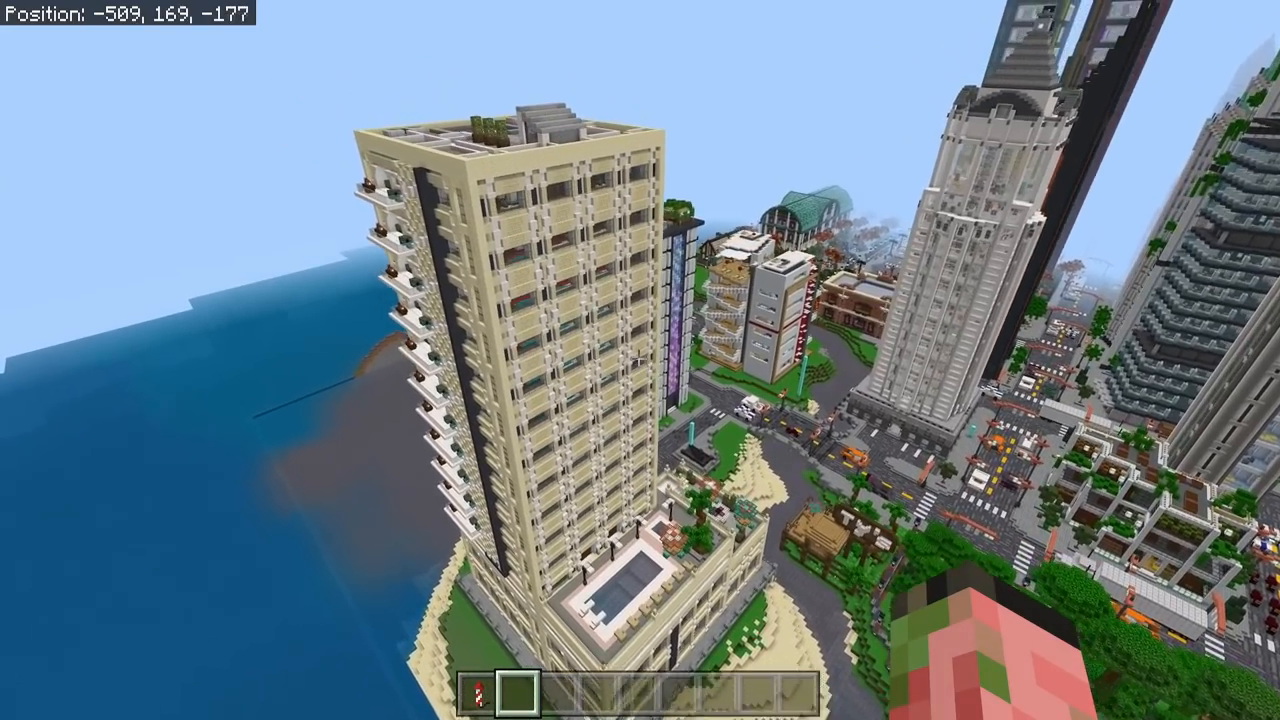
mouse_move(640, 360)
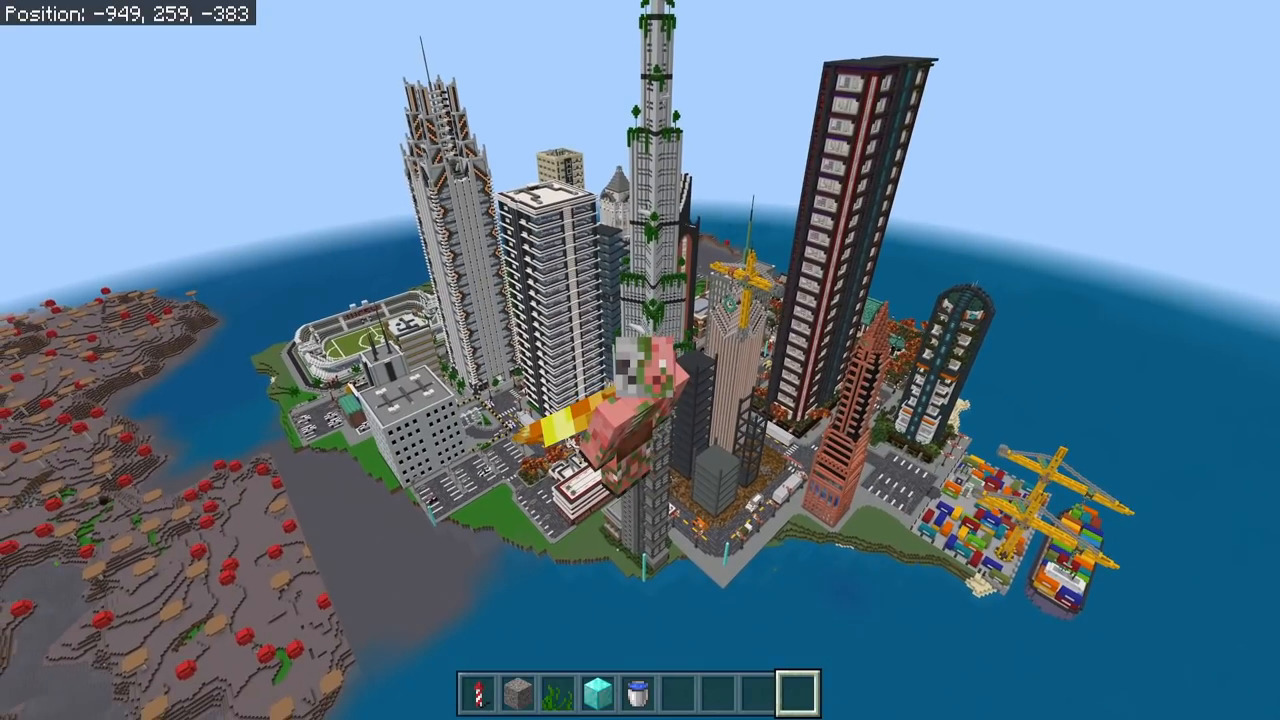
Fly back to a wider view of the pasted city from high above the island
key(w)
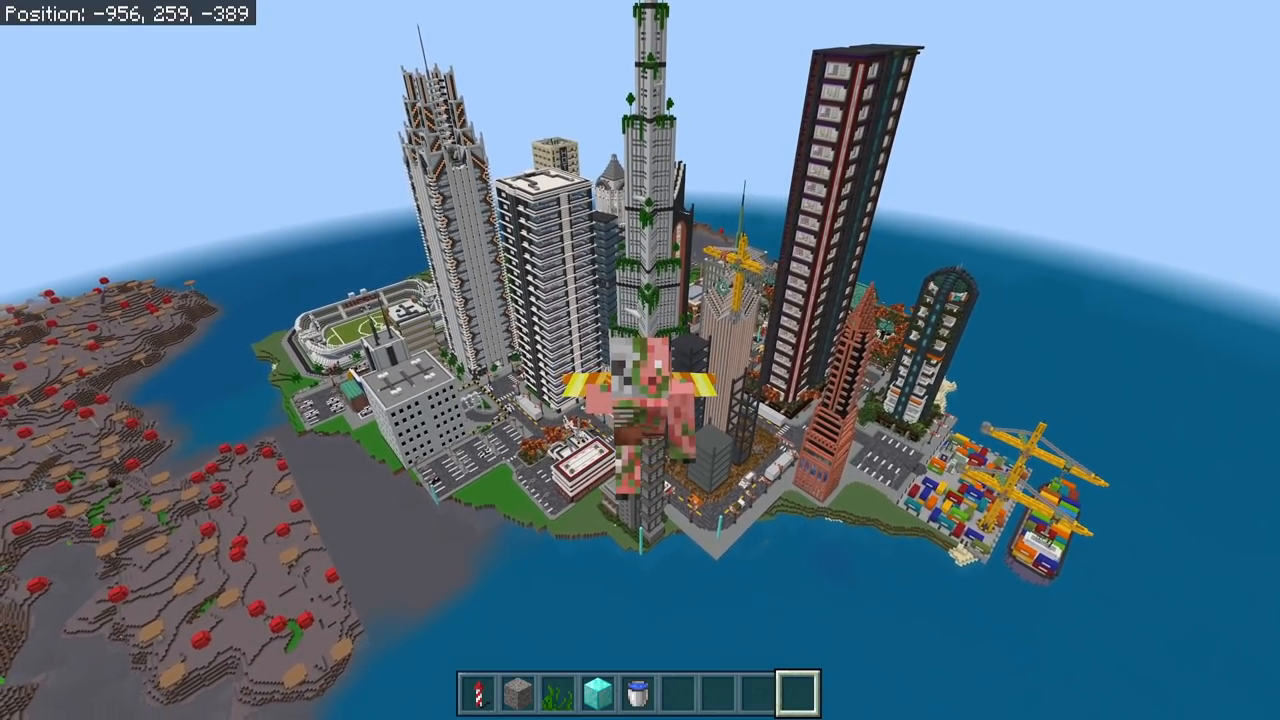